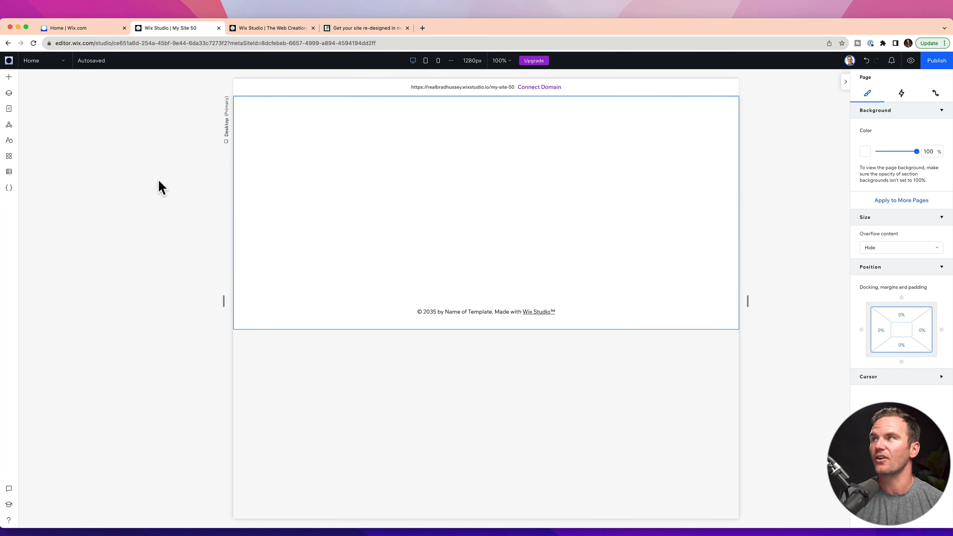
mouse_move(190, 133)
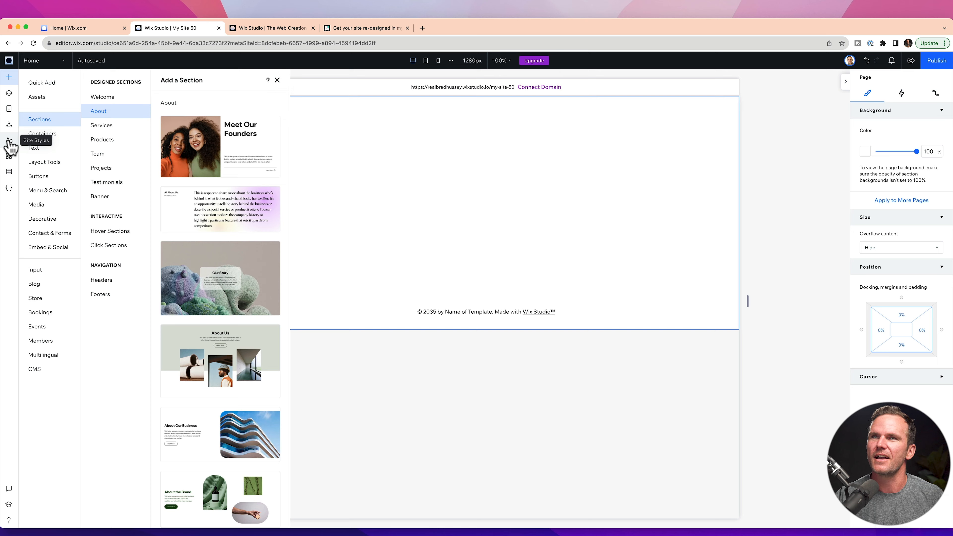
Set the site's Background & Text colour range to cream #FDF7EC and apply it.
click(9, 140)
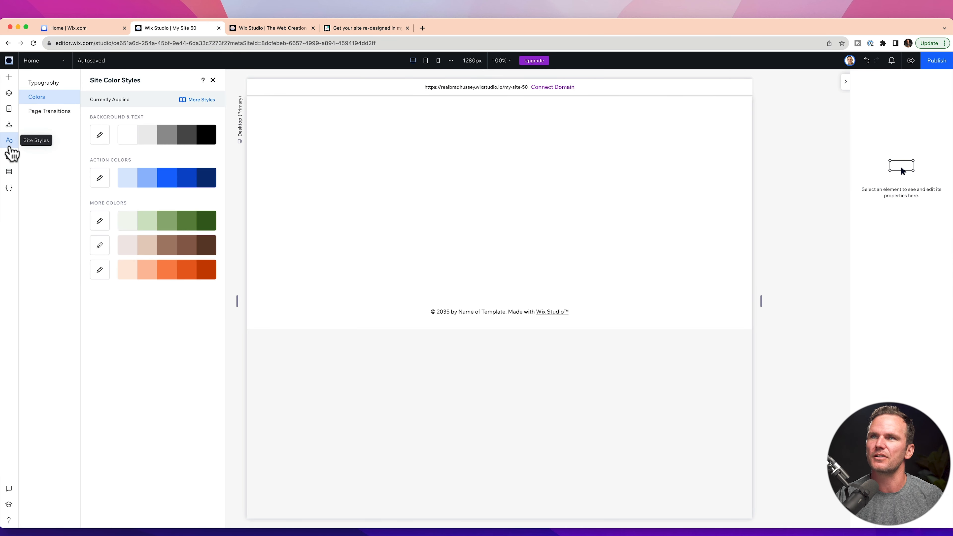
mouse_move(38, 128)
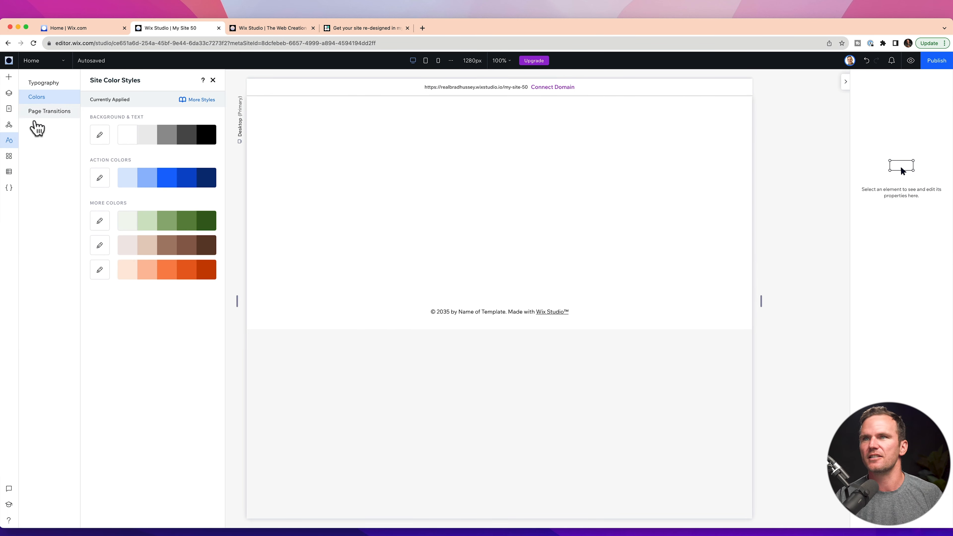
click(99, 135)
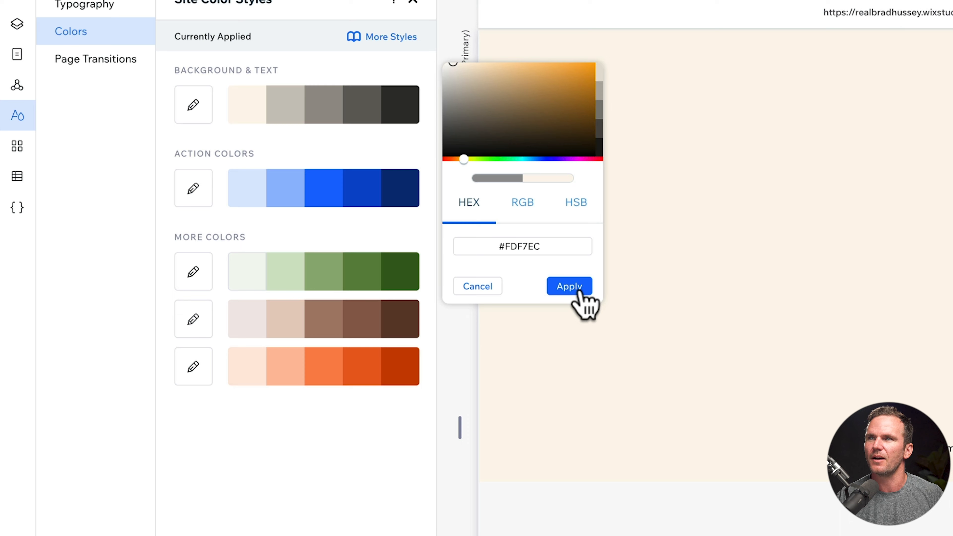
click(569, 287)
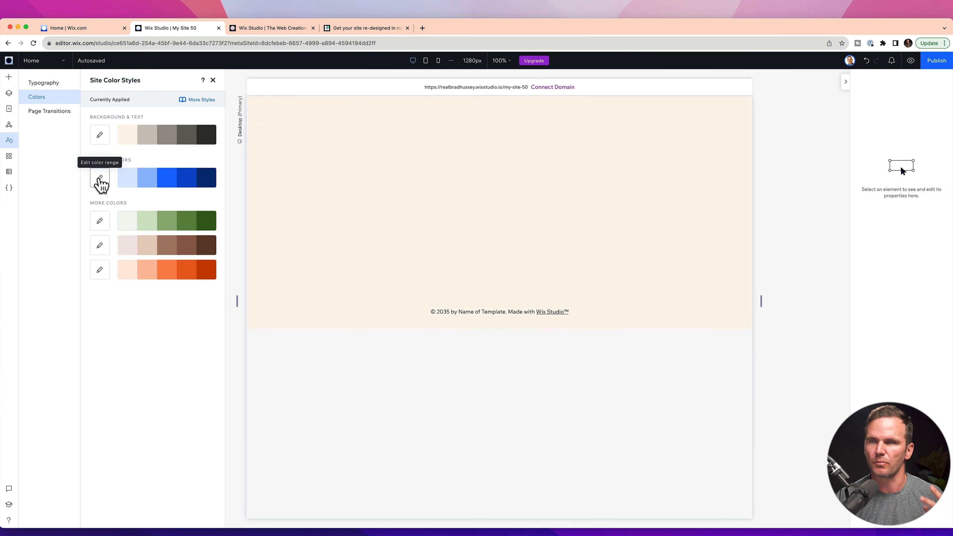
Set the site's Action Colors range to orange and apply it.
click(100, 182)
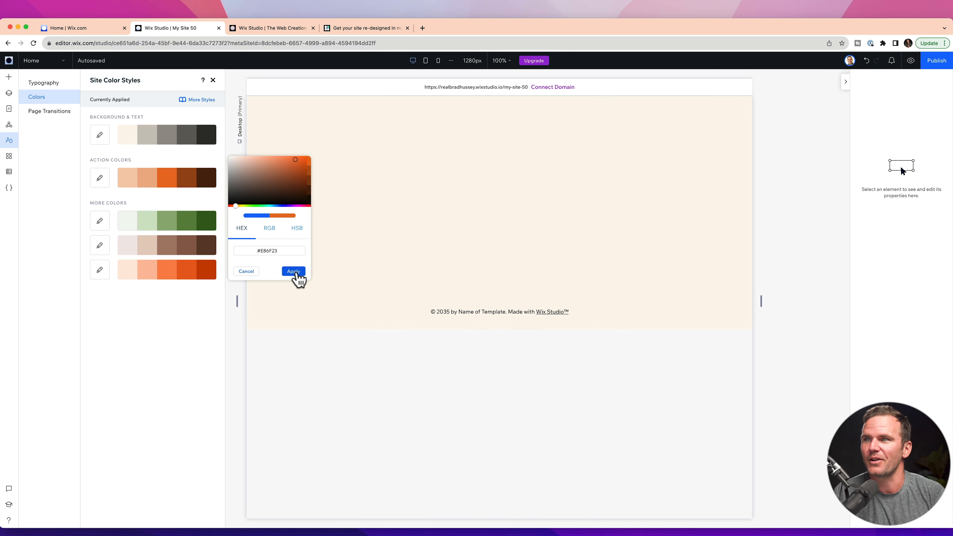
click(293, 271)
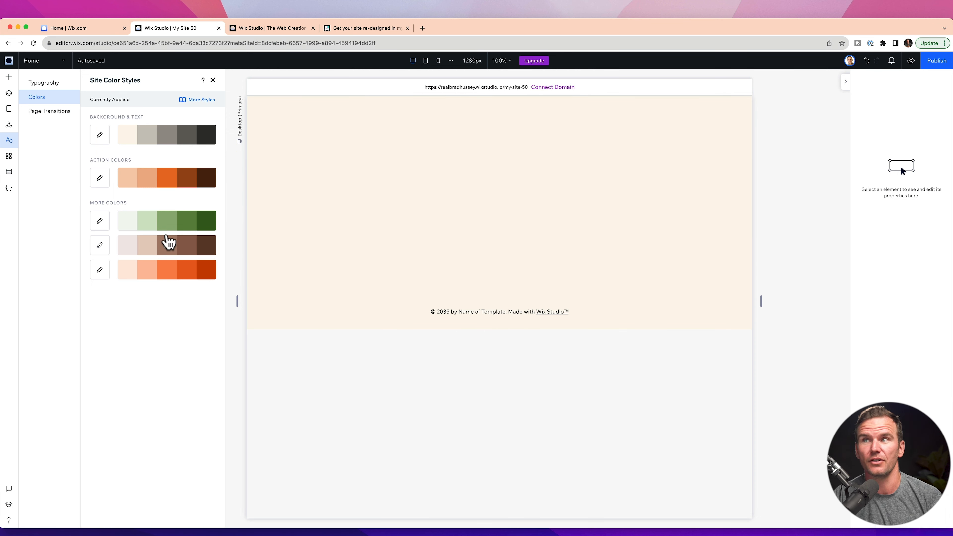
click(49, 110)
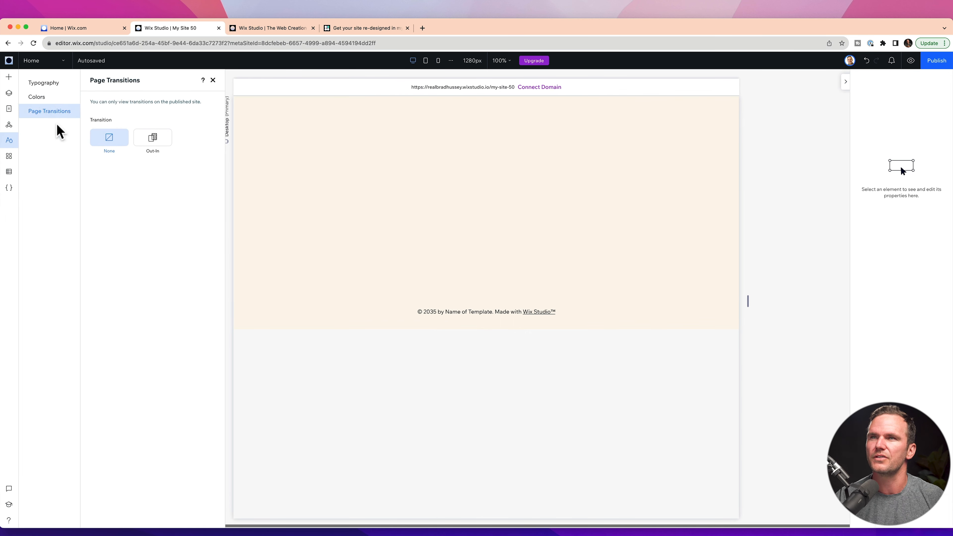
Switch the heading and Paragraph 1 typography styles to Inter fonts and apply.
click(43, 83)
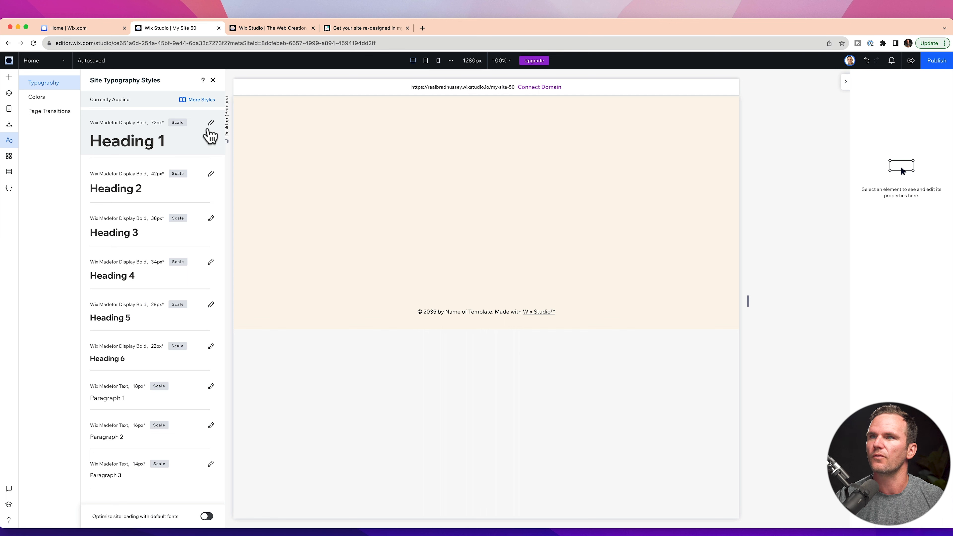
click(210, 122)
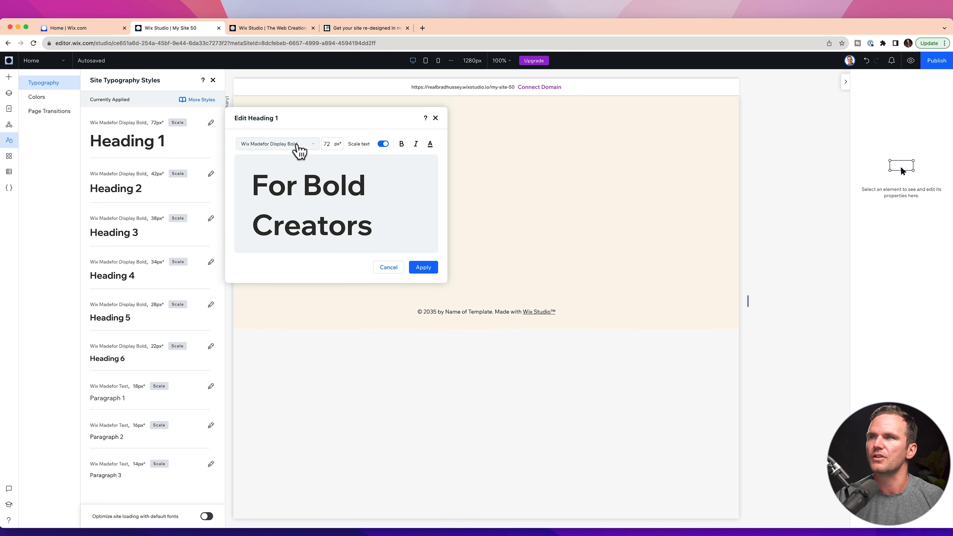
click(274, 143)
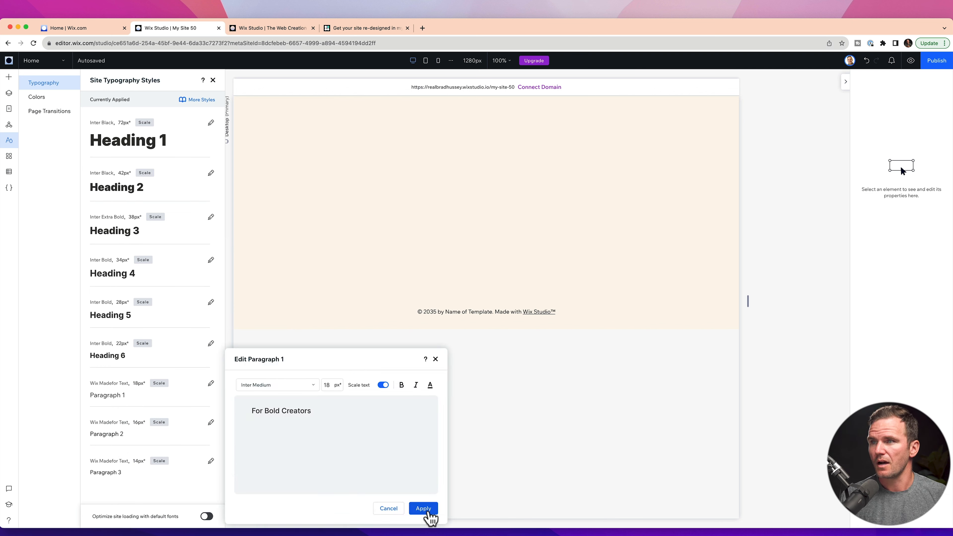
click(423, 508)
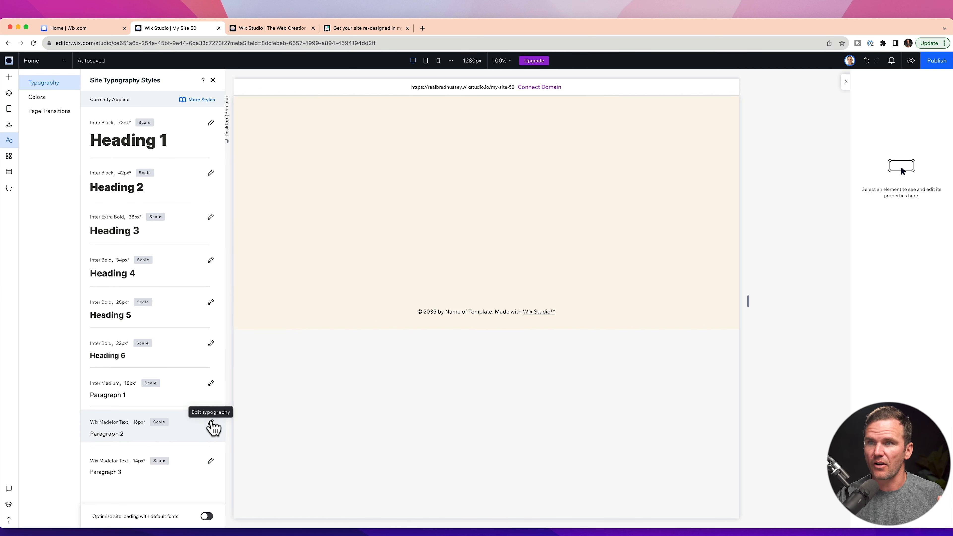
click(211, 424)
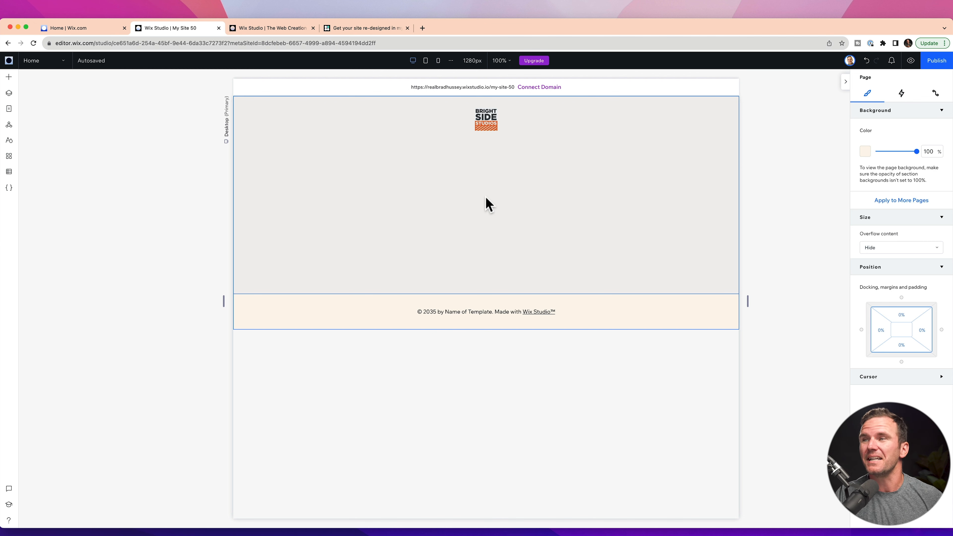
Add a paragraph text box to the page beneath the Bright Side logo.
click(8, 77)
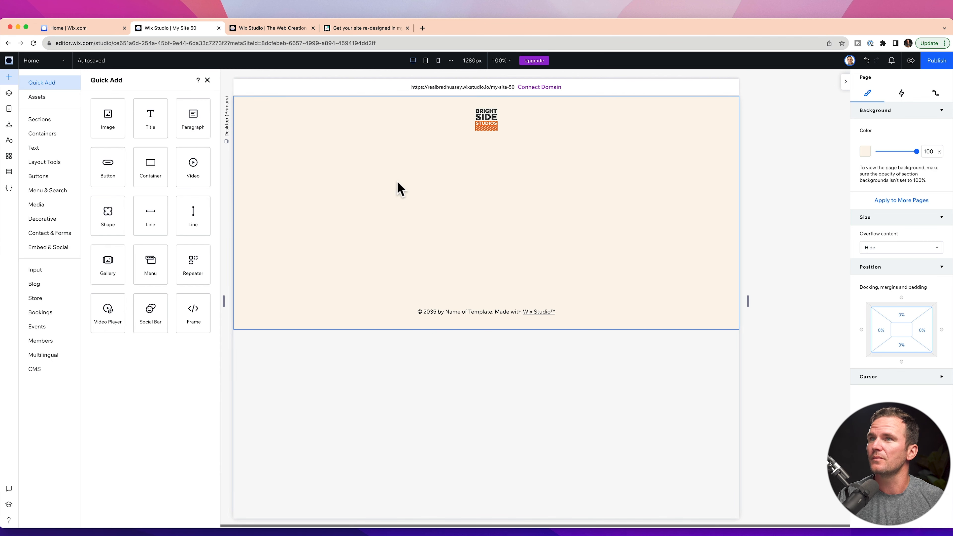
click(192, 118)
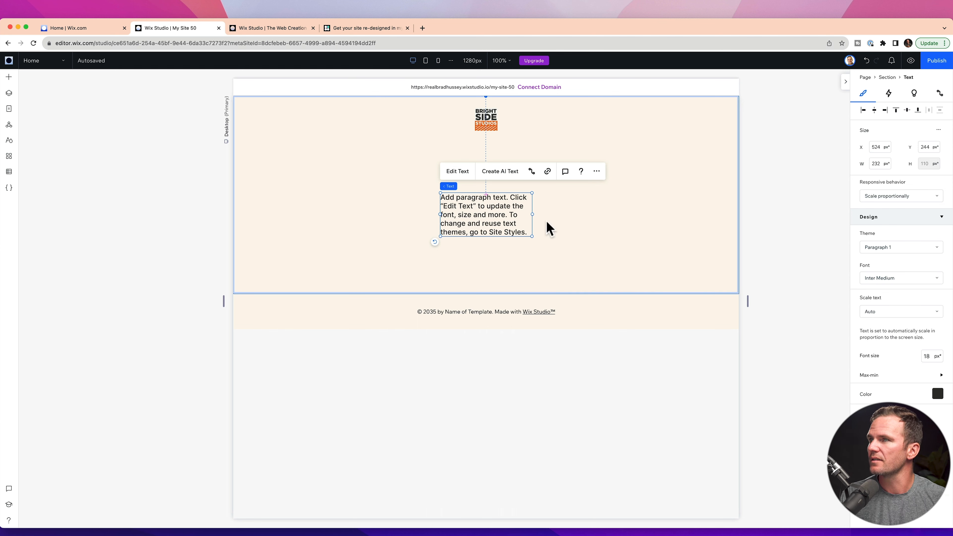
mouse_move(468, 193)
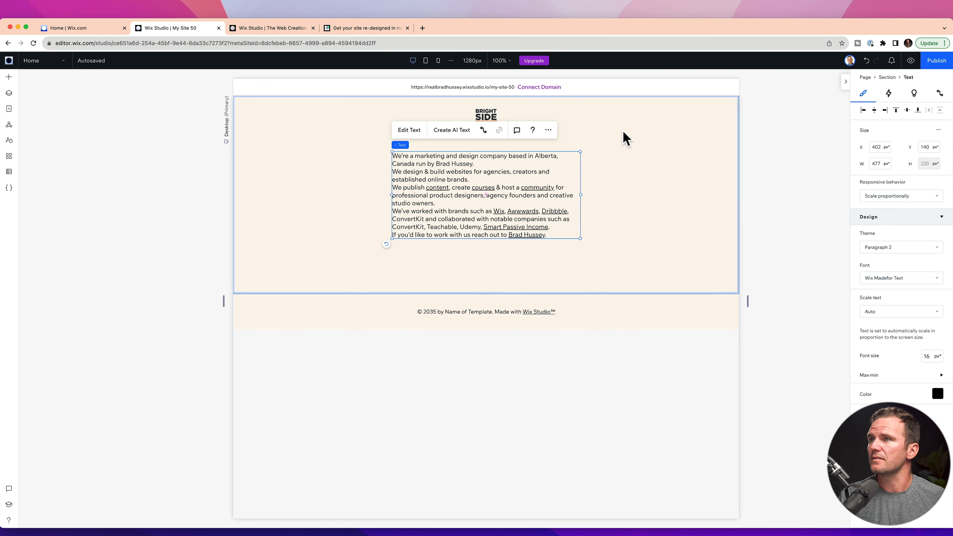
Stack the logo and description and set the stack direction to Vertical.
click(485, 114)
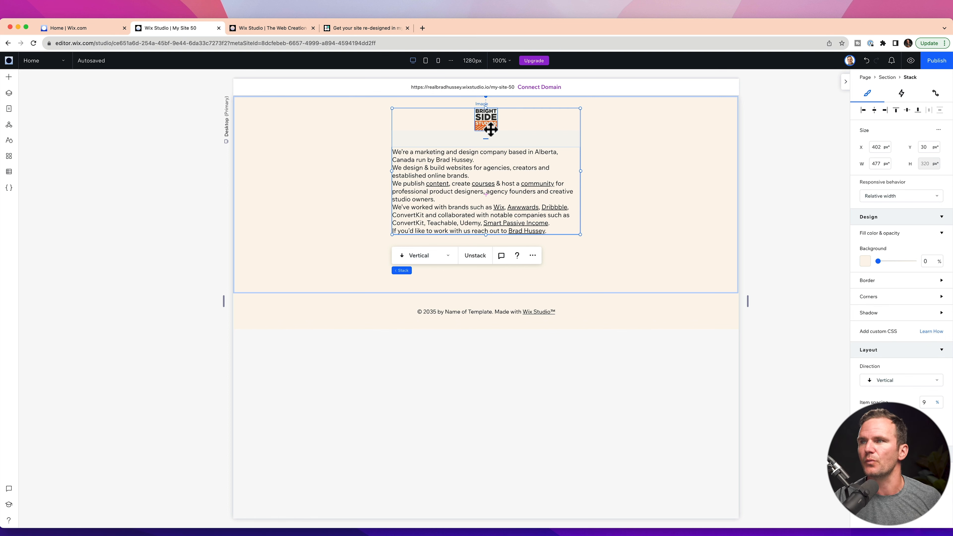
click(423, 255)
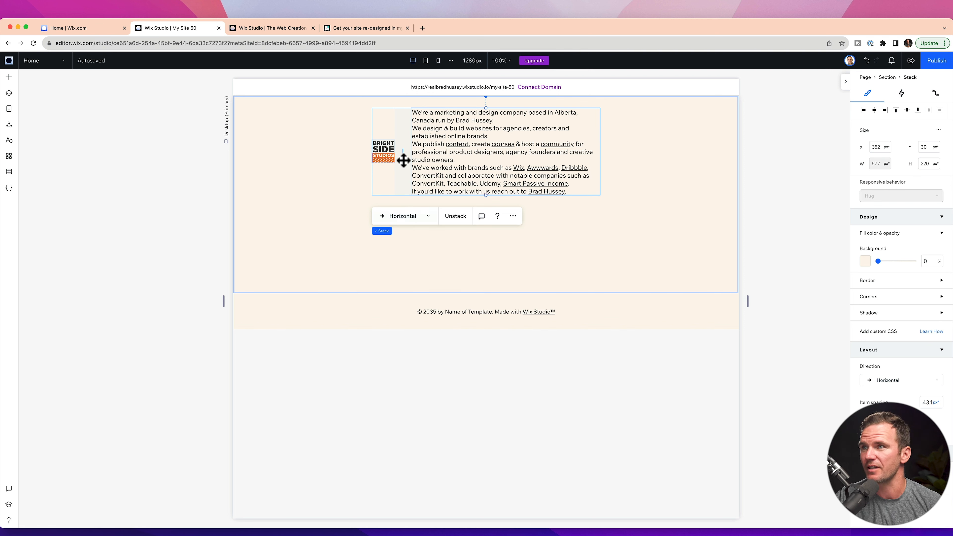
click(402, 216)
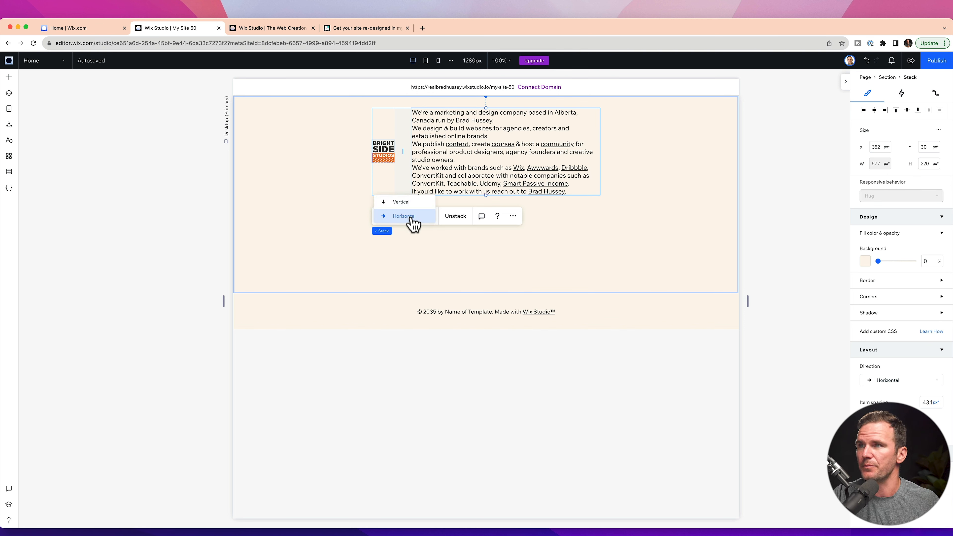
click(401, 201)
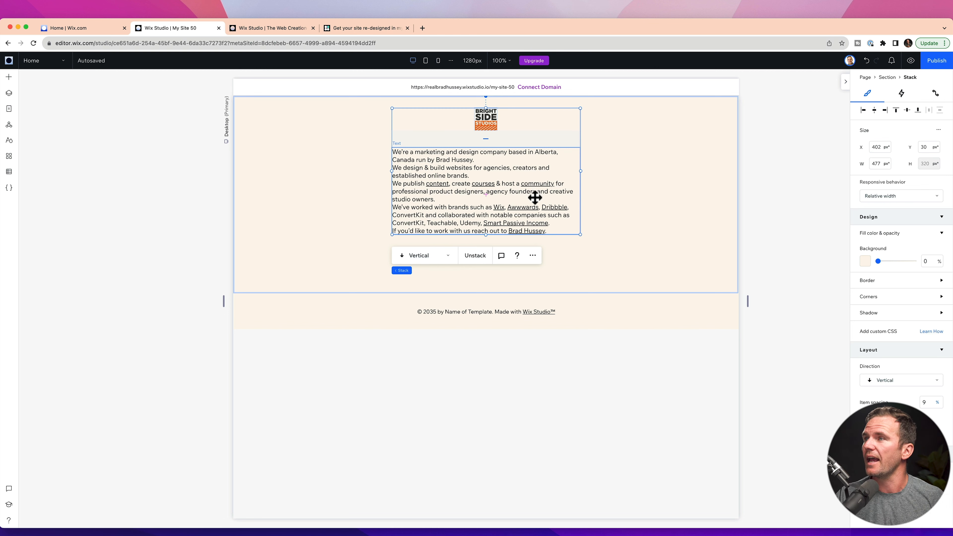
click(474, 191)
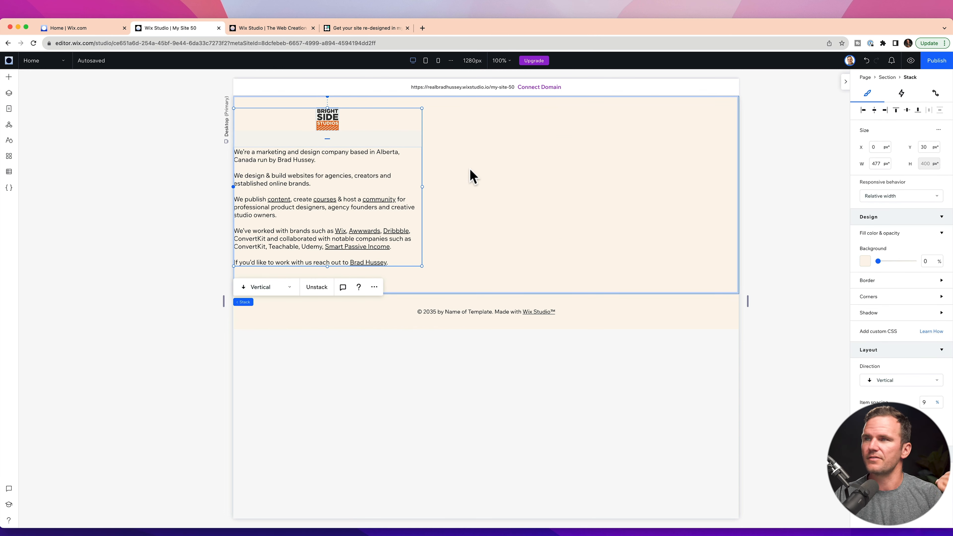
mouse_move(788, 428)
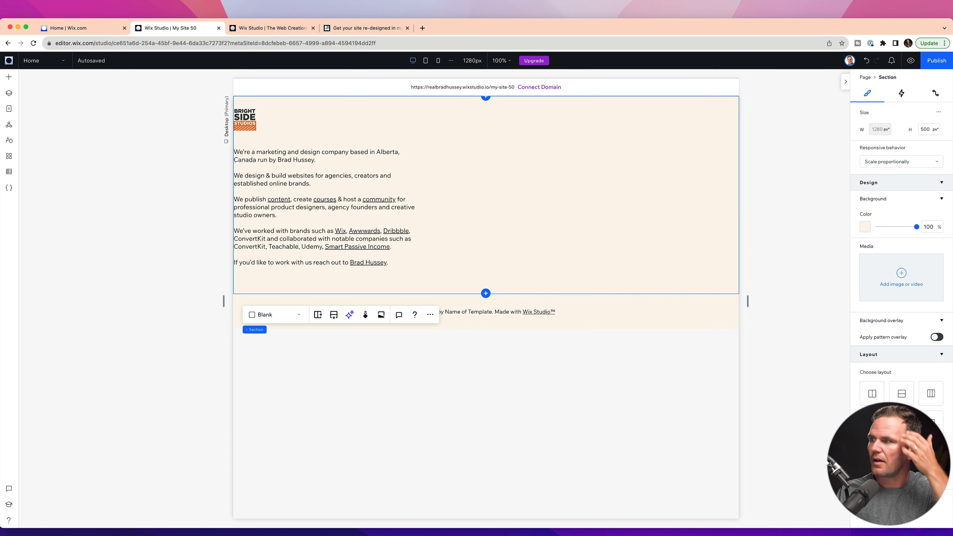
mouse_move(892, 105)
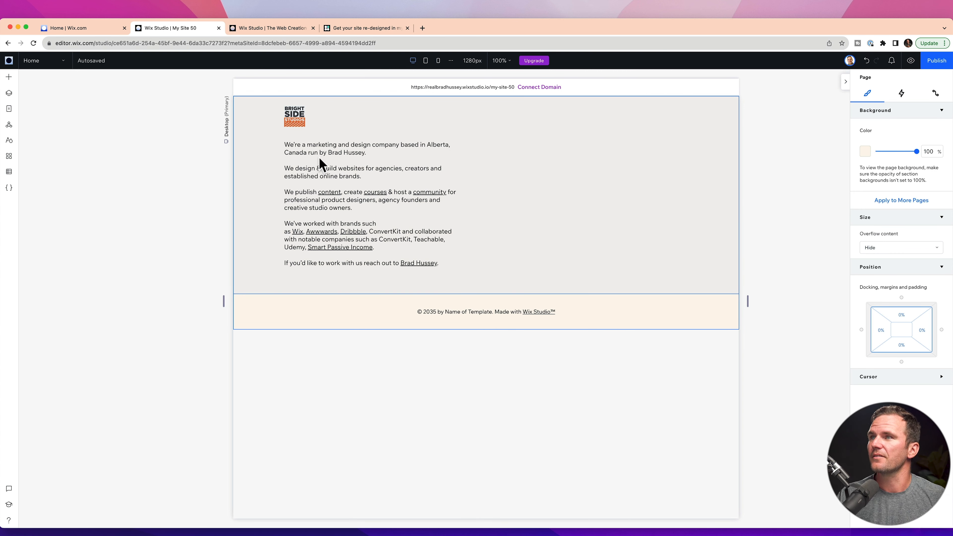
mouse_move(463, 263)
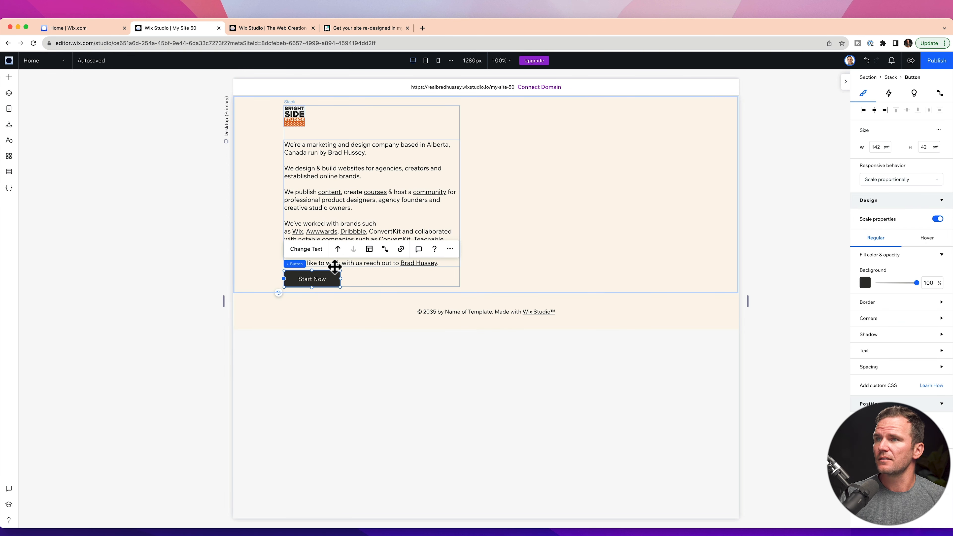
mouse_move(813, 237)
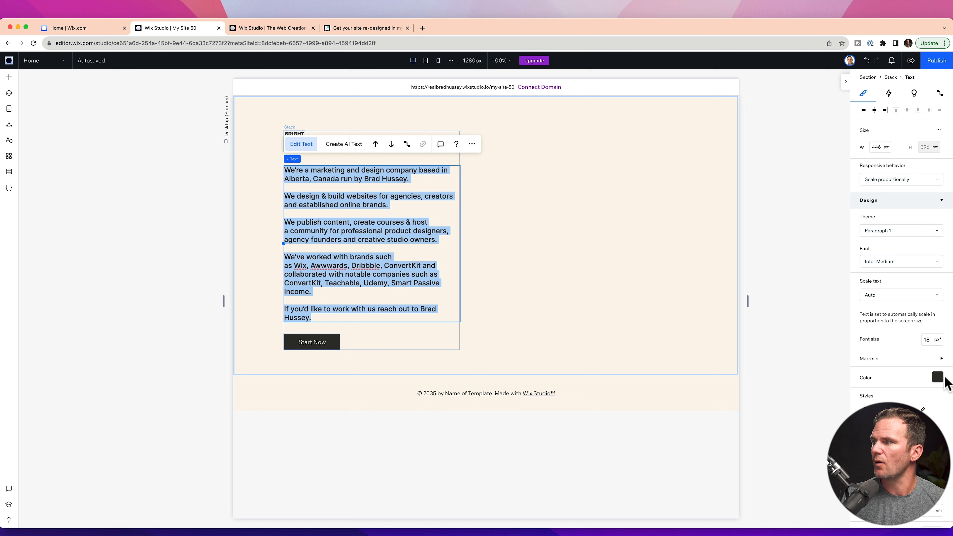
Change the description paragraph's text colour in the inspector.
click(938, 377)
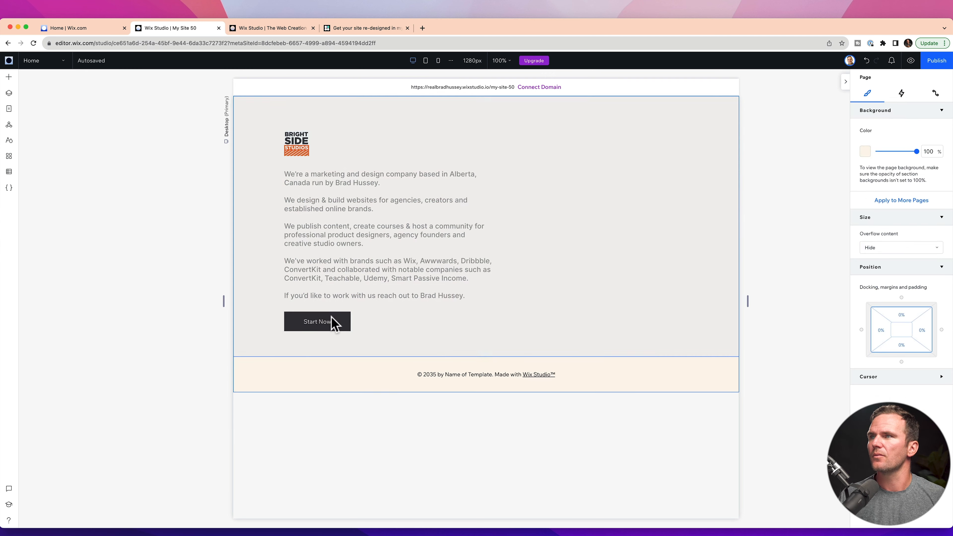
Give the Start Now button an orange regular background.
click(317, 322)
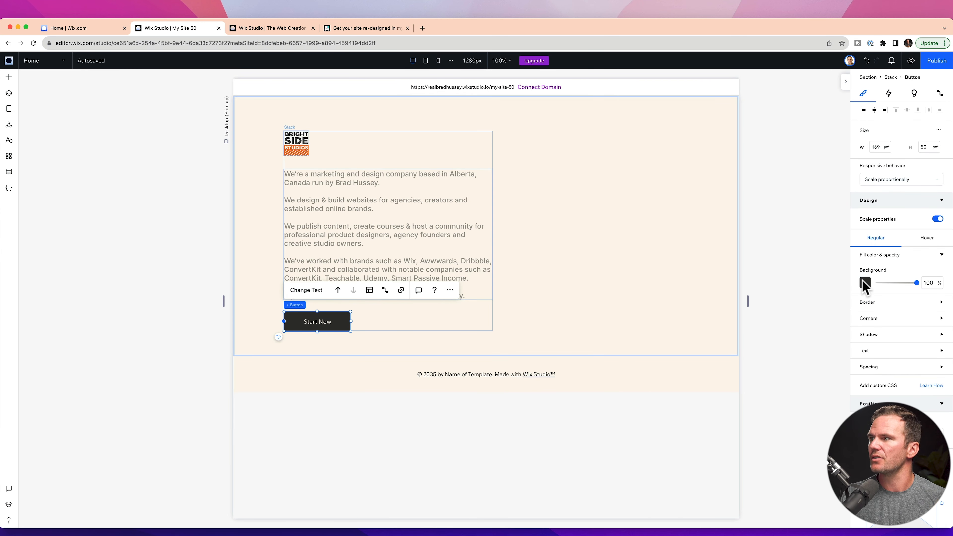
click(865, 282)
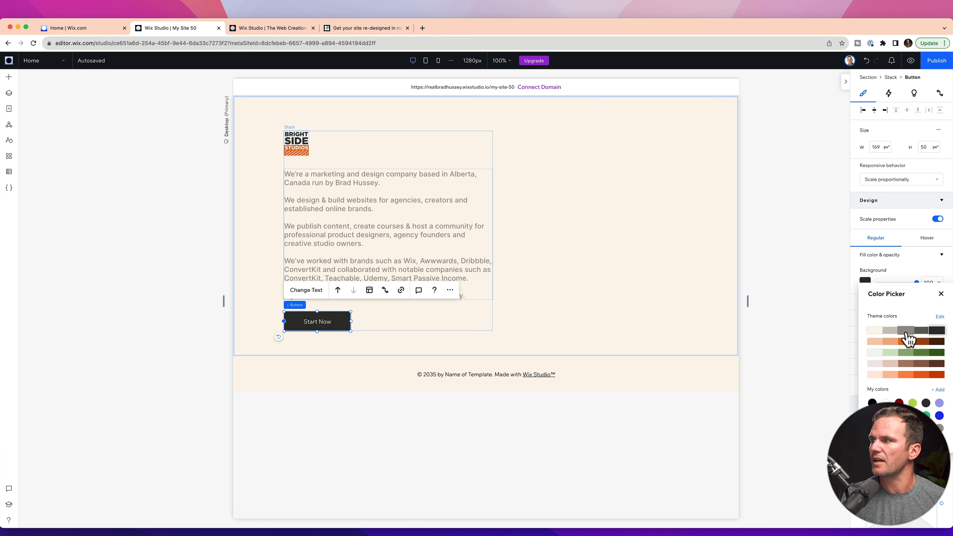
click(908, 338)
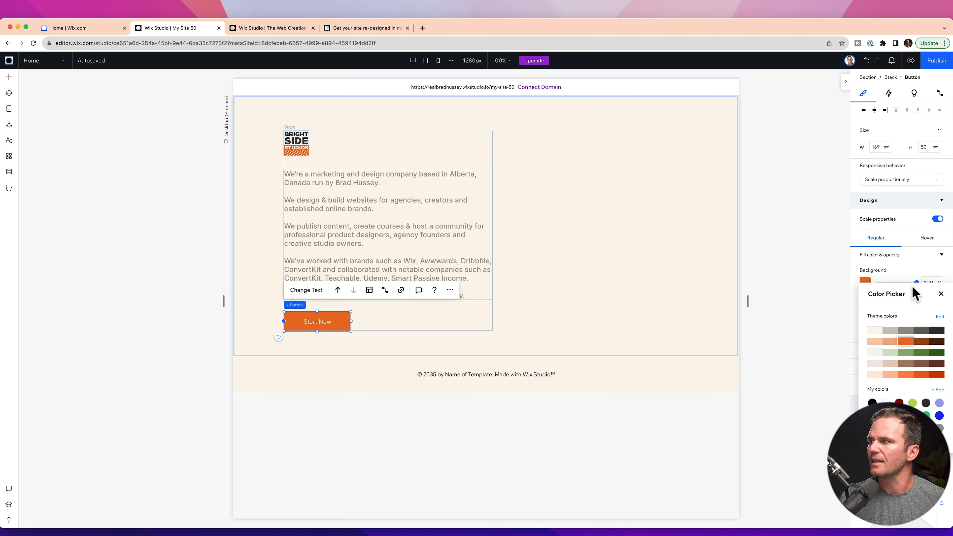
click(941, 294)
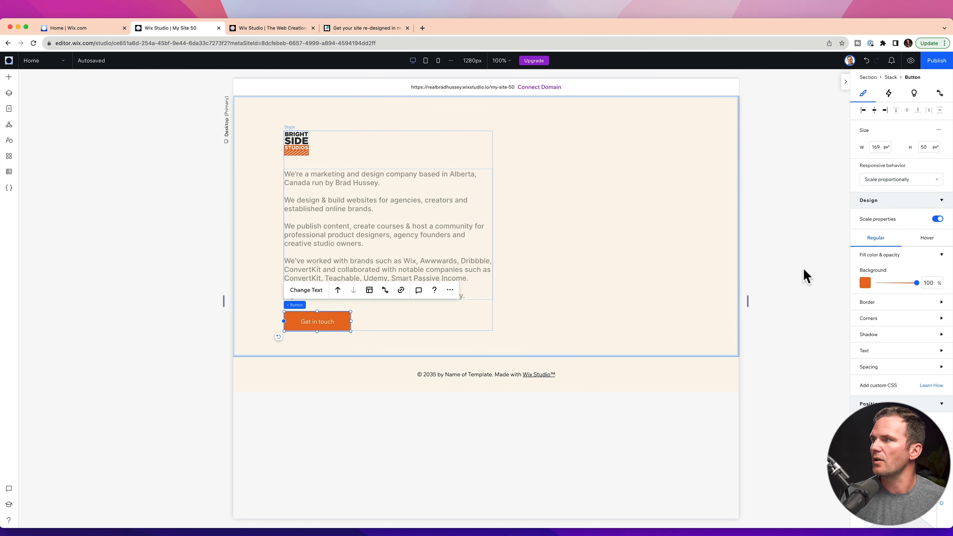
Set the button's hover-state background to the dark swatch.
click(927, 237)
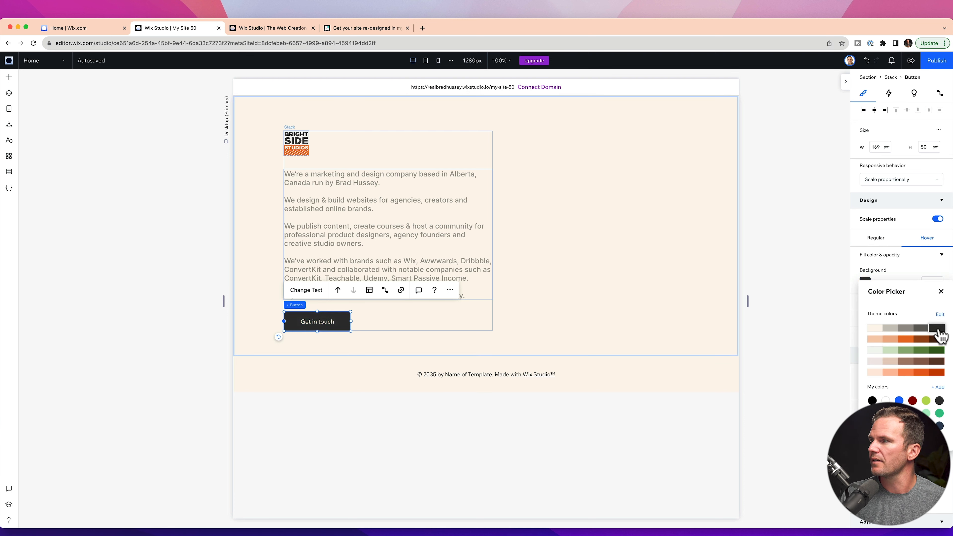
click(939, 335)
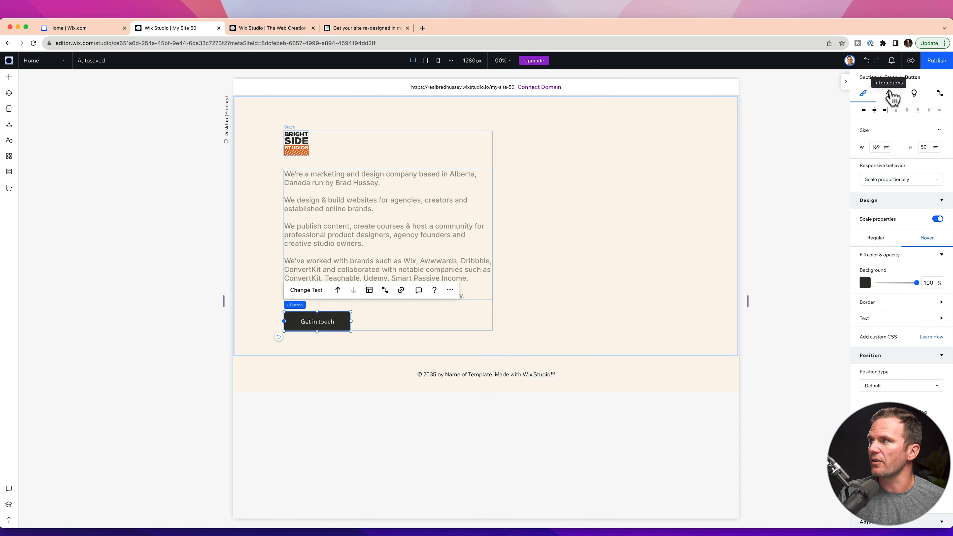
Add a Hover Grow interaction to the Get in touch button.
click(888, 93)
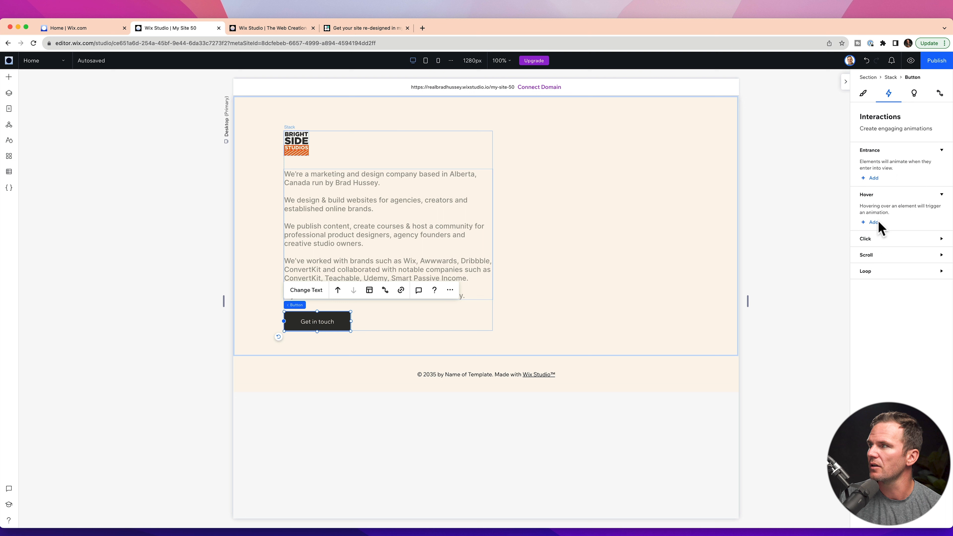
click(872, 222)
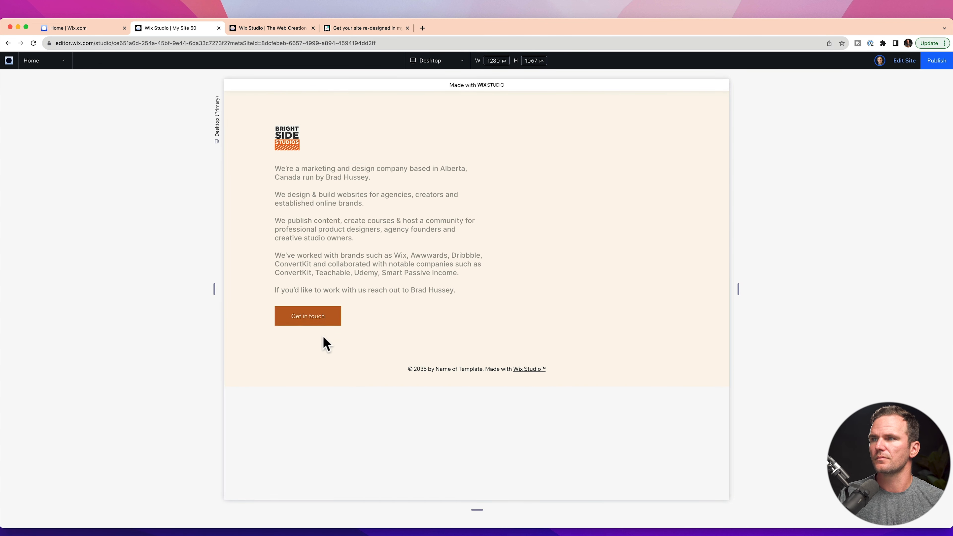
click(308, 315)
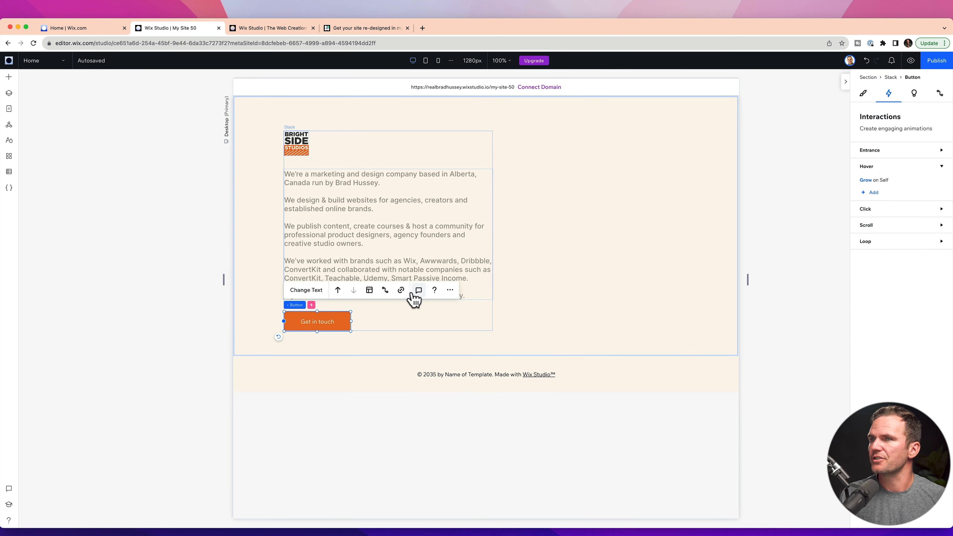
click(862, 93)
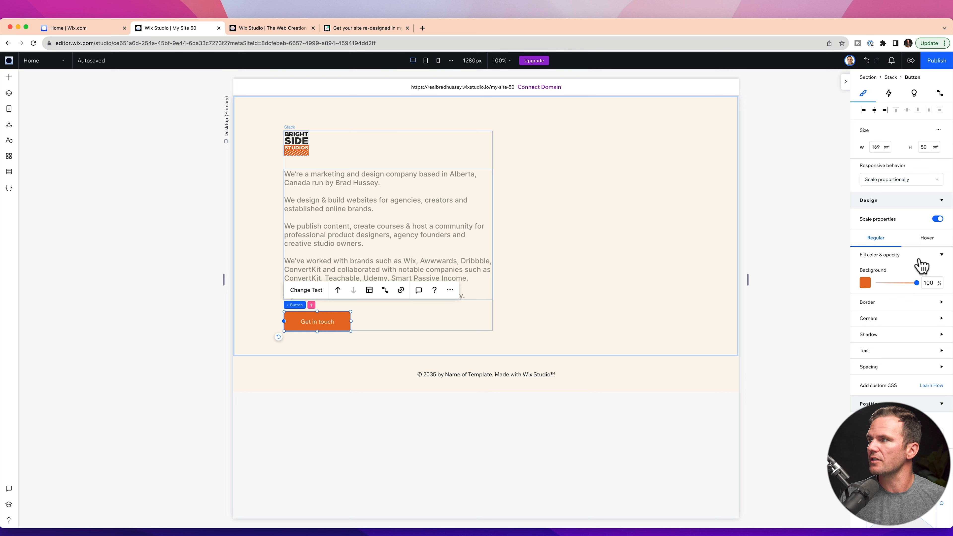
Make the button dark brown normally and orange on hover.
click(865, 283)
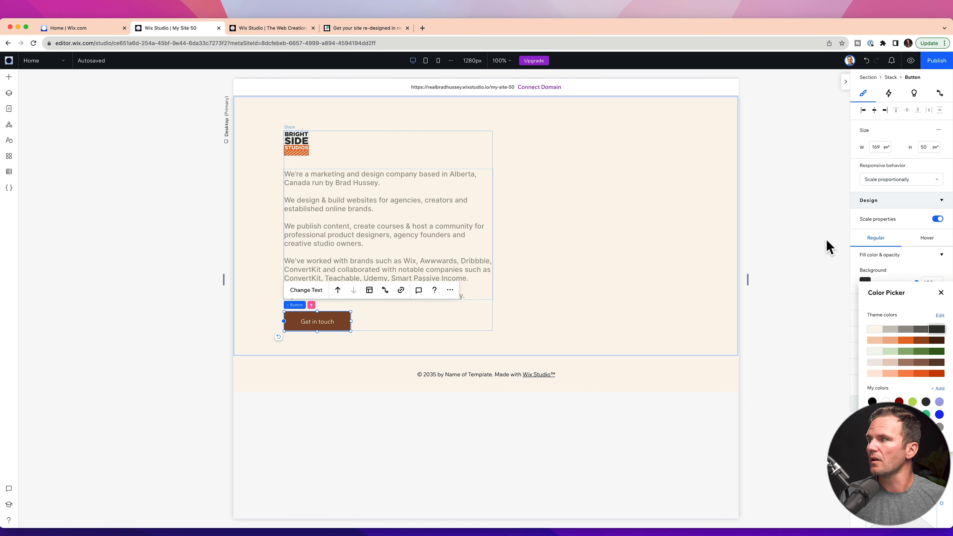
click(928, 237)
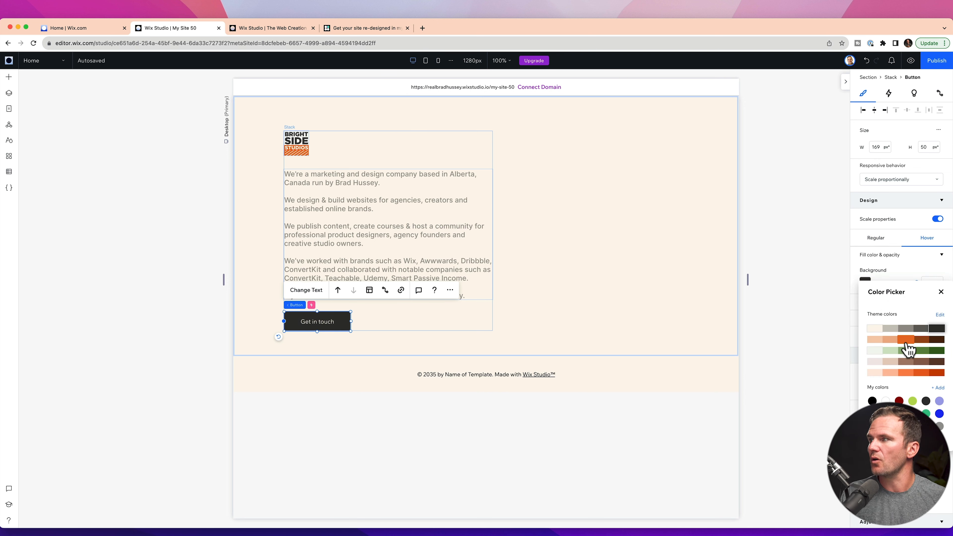
click(891, 340)
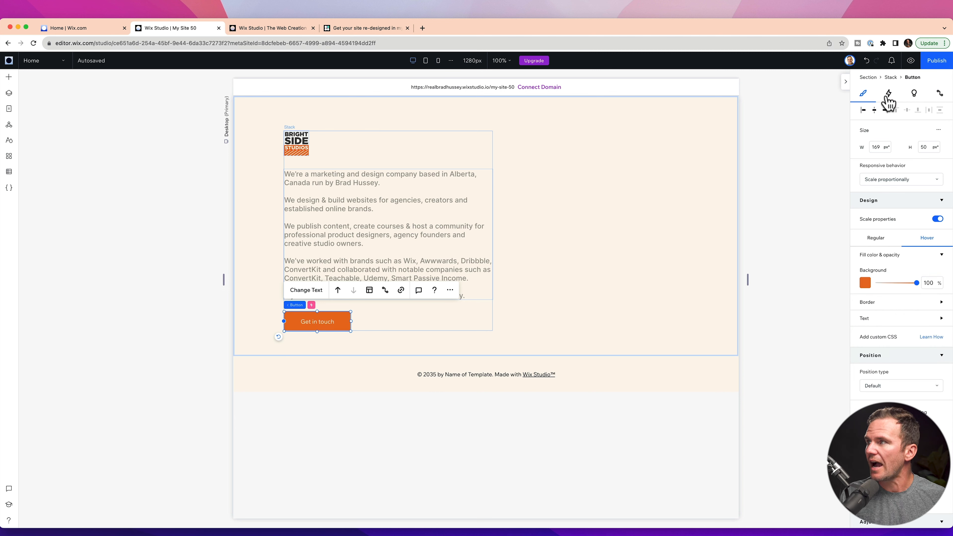
Raise the Grow animation's duration to about 2.2 seconds.
click(887, 93)
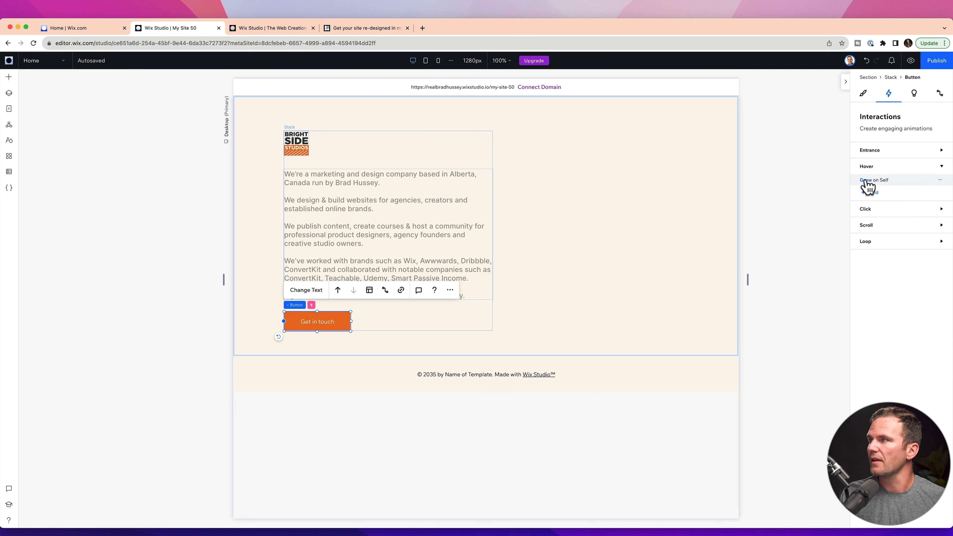
click(874, 180)
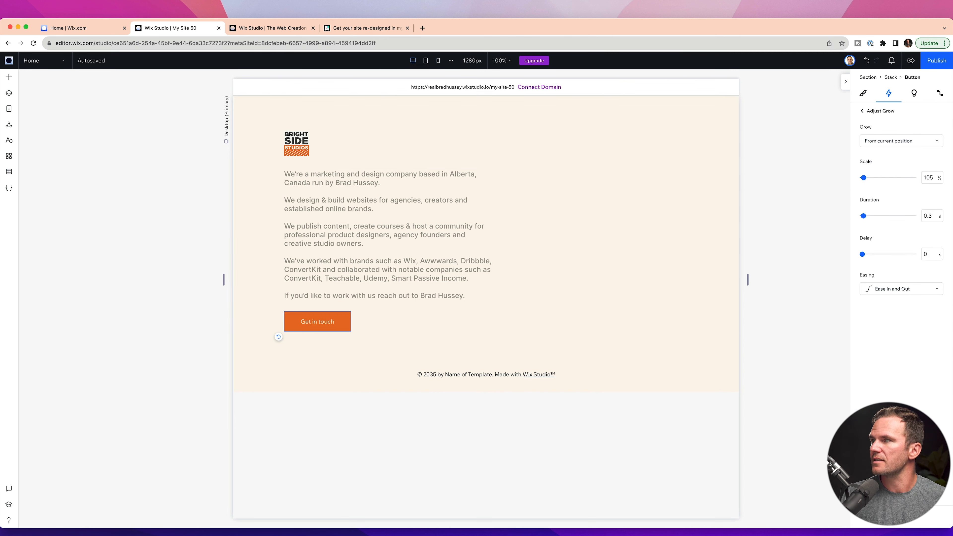
drag(862, 215, 872, 216)
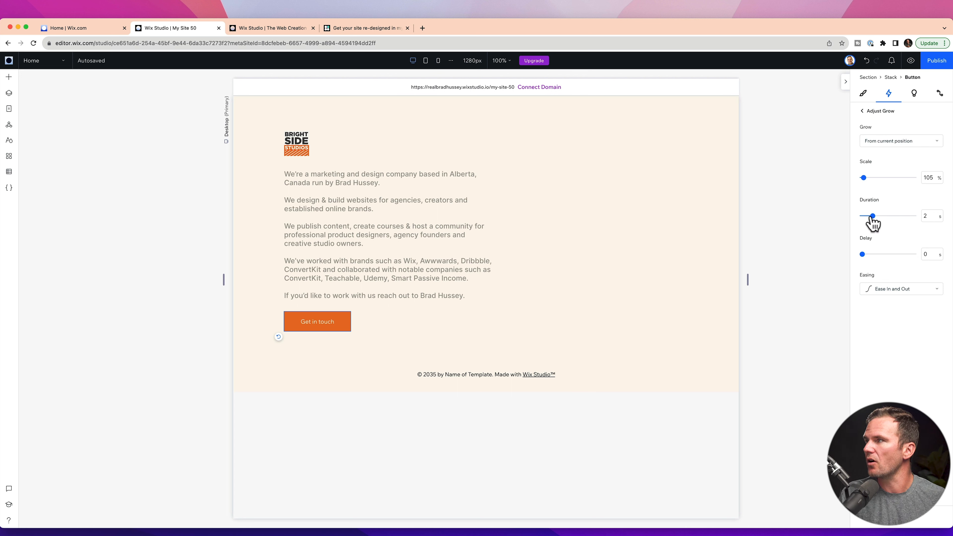
drag(872, 215, 874, 214)
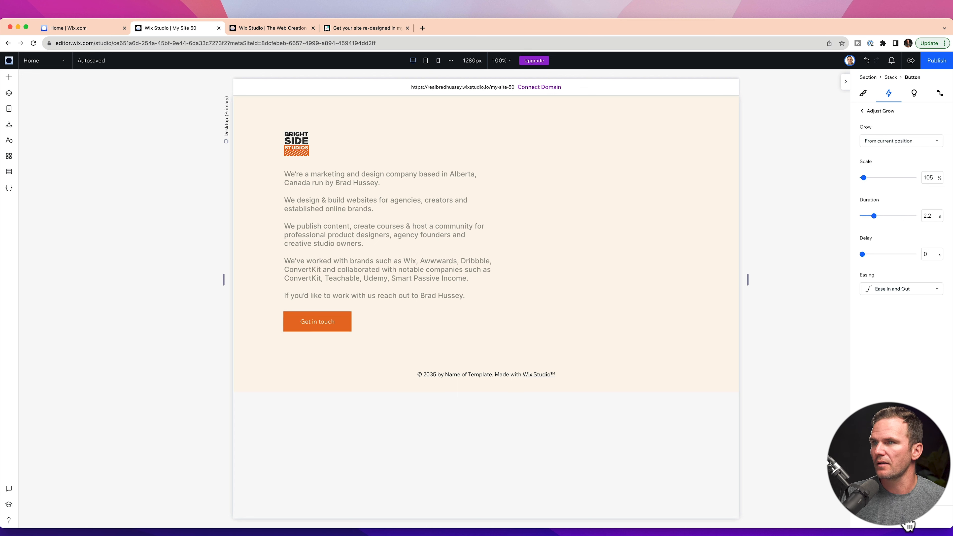
click(316, 321)
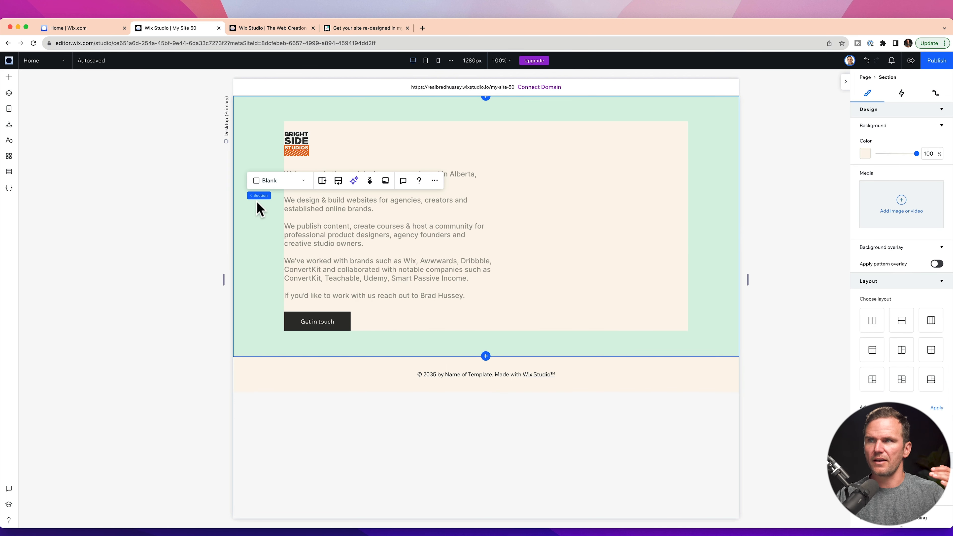
mouse_move(695, 235)
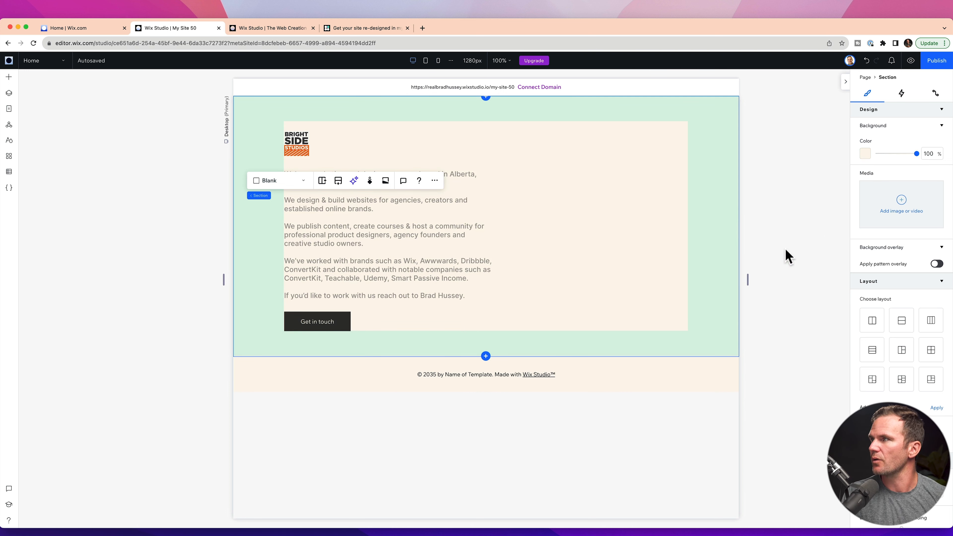
Preview the live page and check the Get in touch button's hover behaviour.
scroll(down, 3)
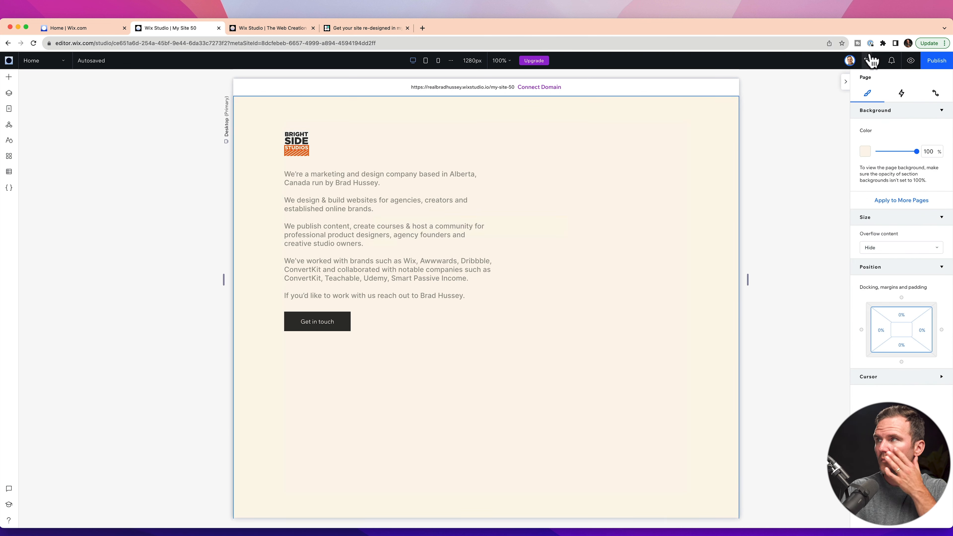
click(910, 60)
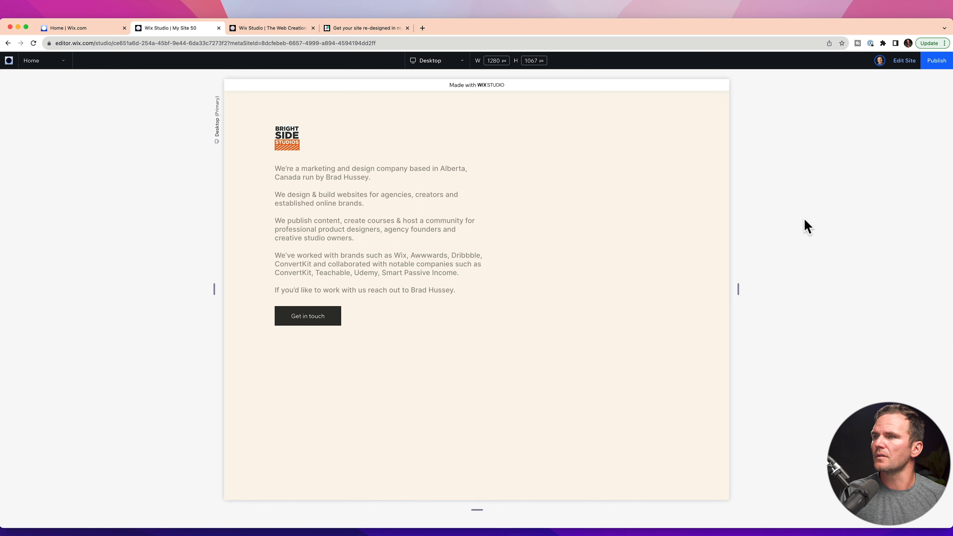
scroll(down, 3)
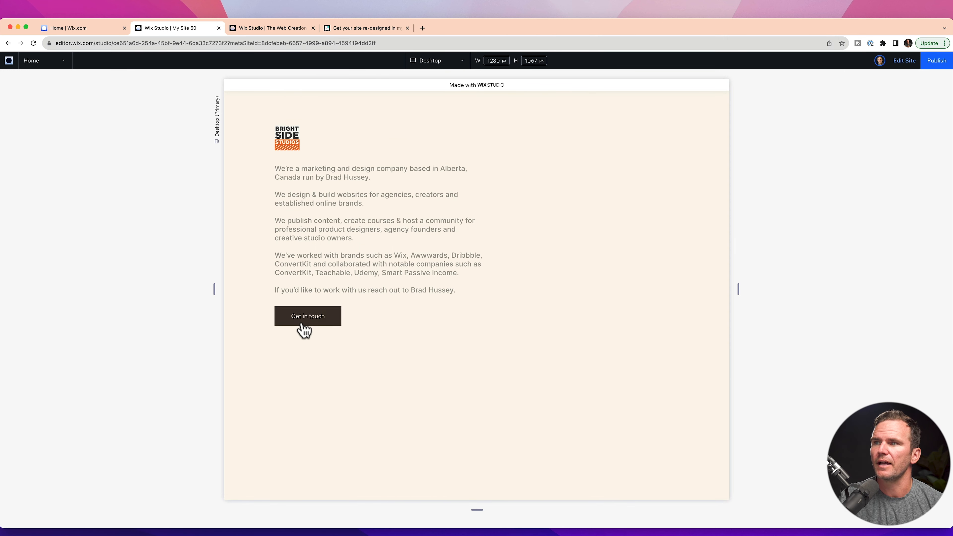
mouse_move(307, 315)
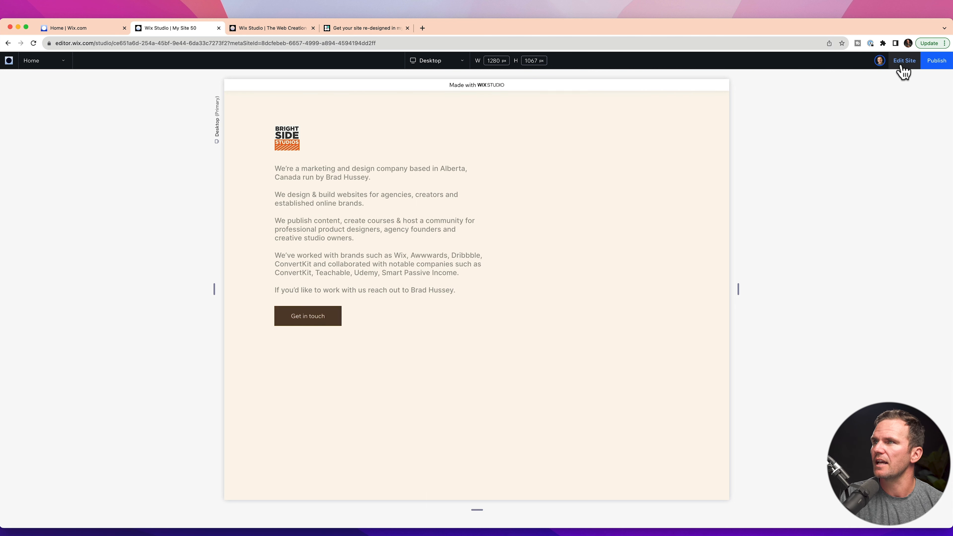
Return to the editor and drag a basic arc shape onto the section.
click(904, 60)
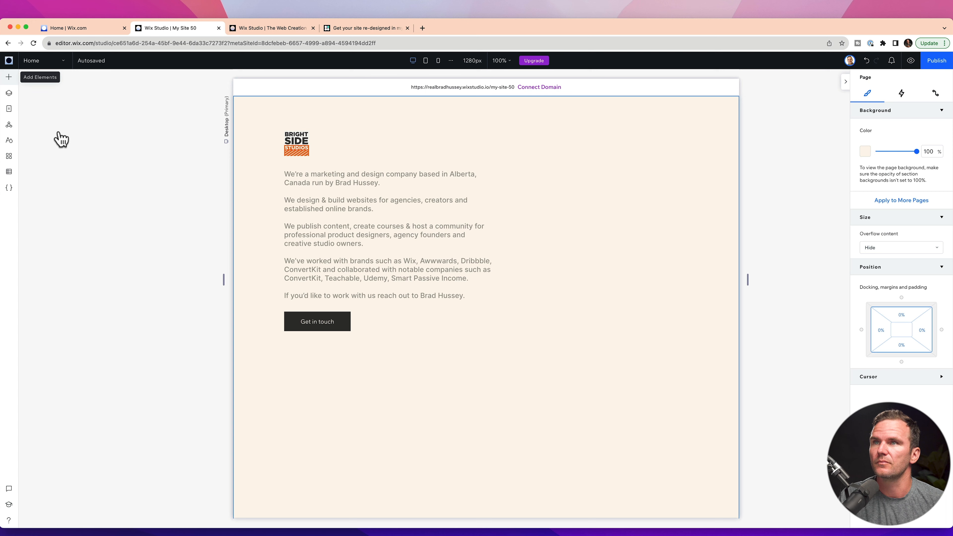
click(485, 308)
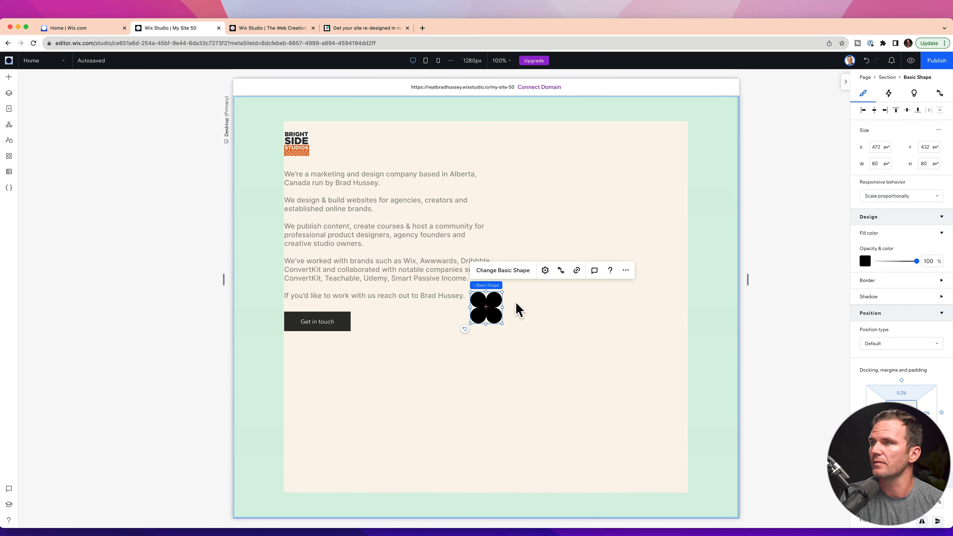
drag(486, 307, 611, 216)
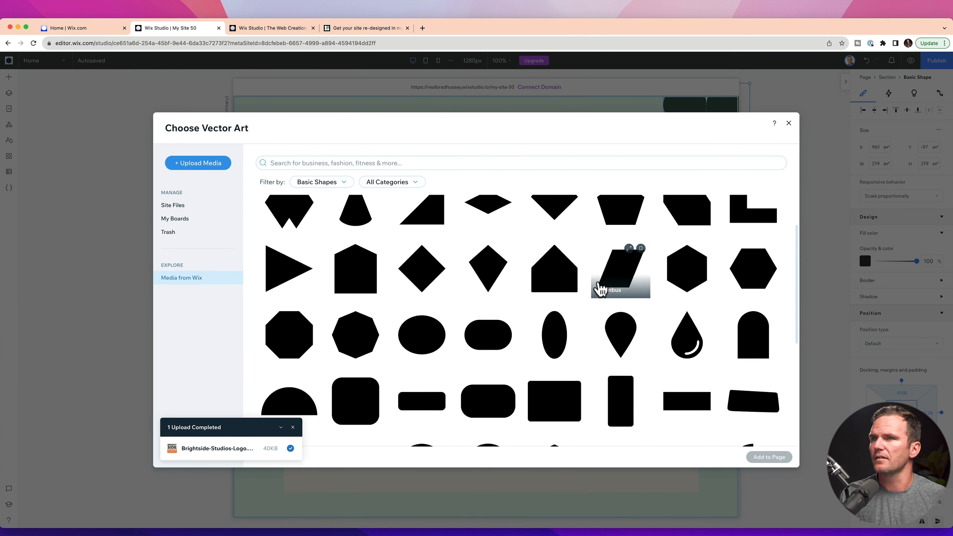
scroll(down, 3)
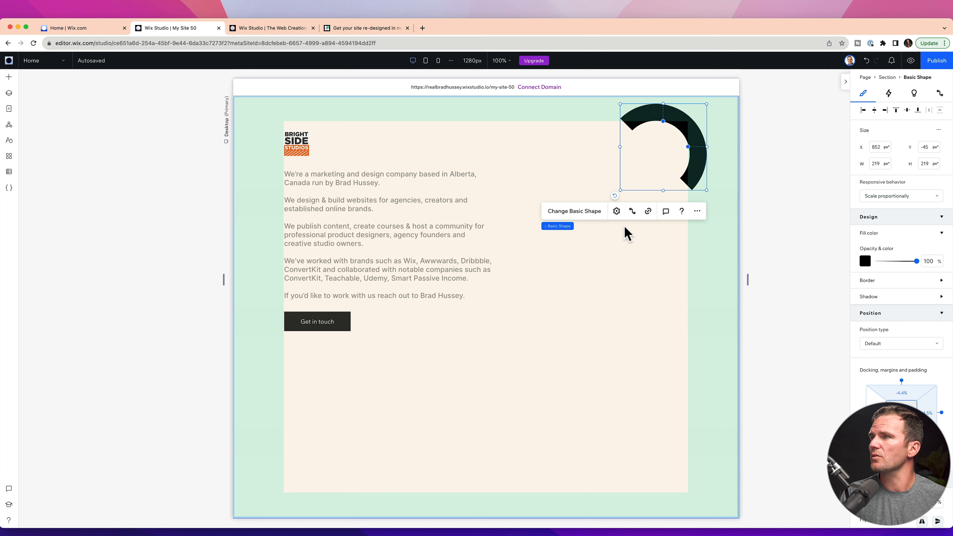
Recolour the arc's fill to the light gray theme swatch.
click(864, 261)
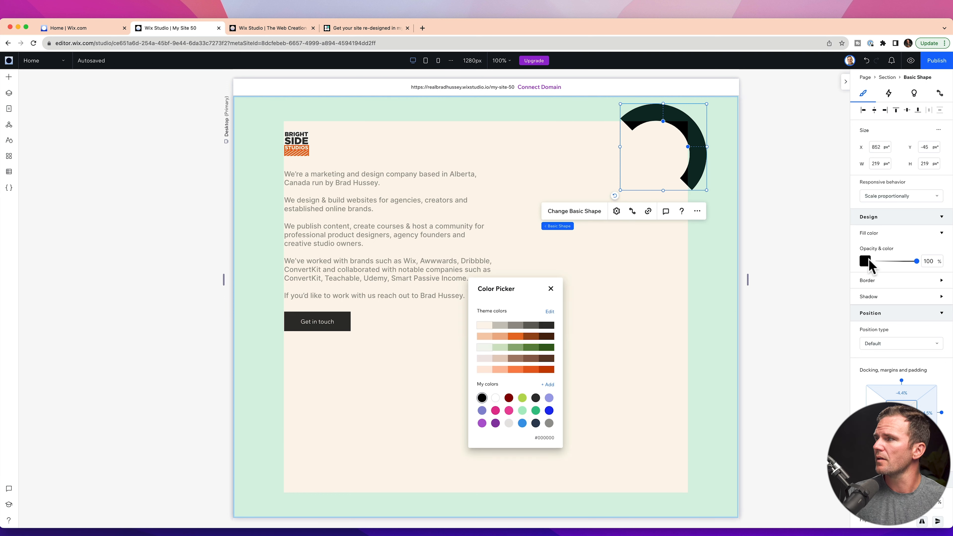
click(500, 324)
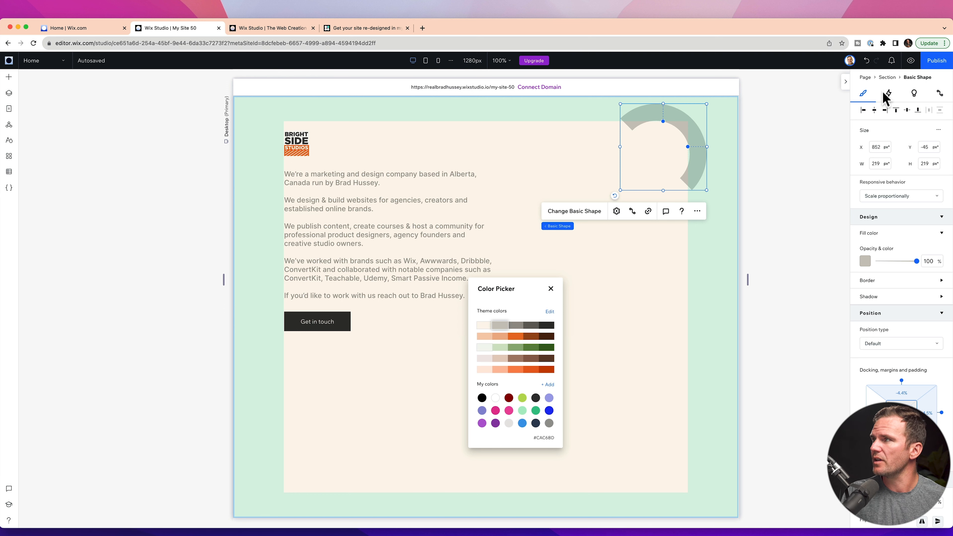
Give the arc a Turn entrance animation.
click(888, 93)
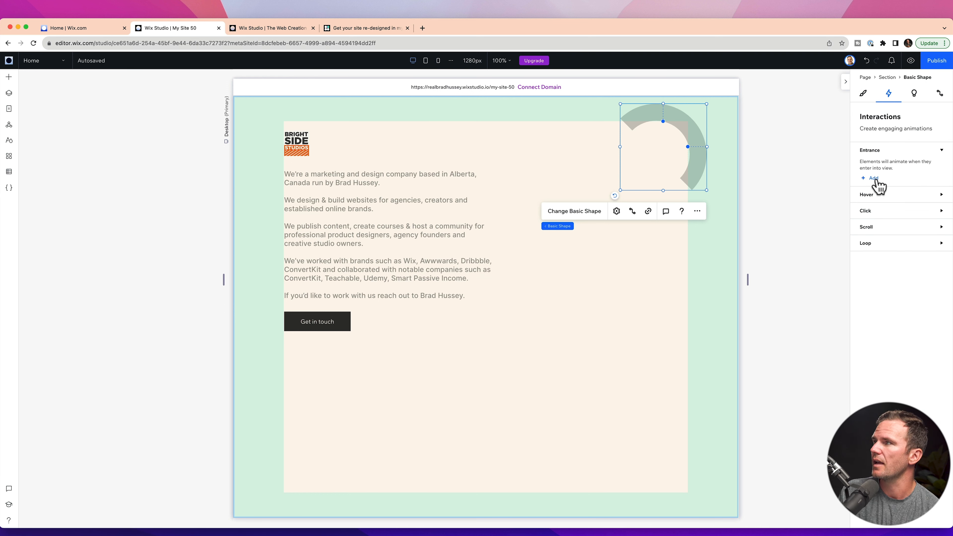
click(870, 178)
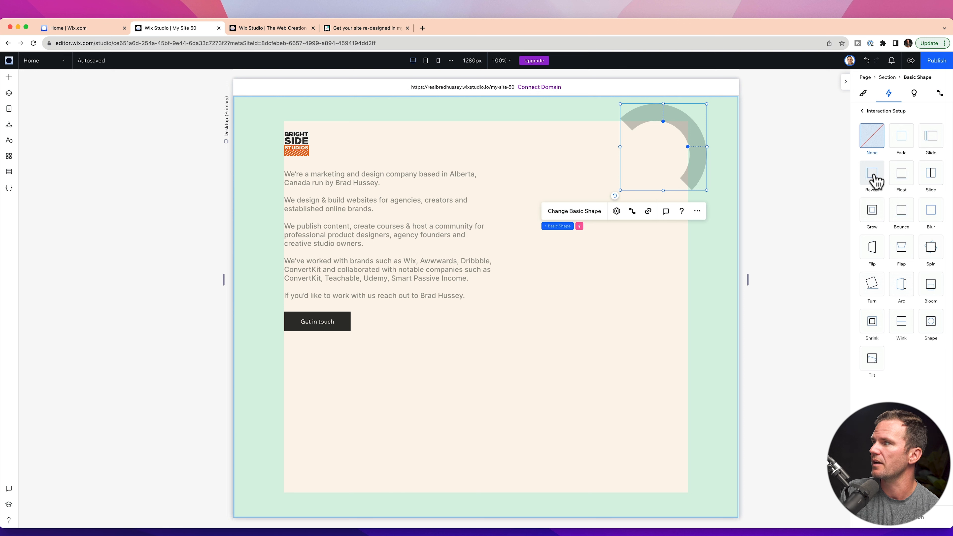
click(901, 176)
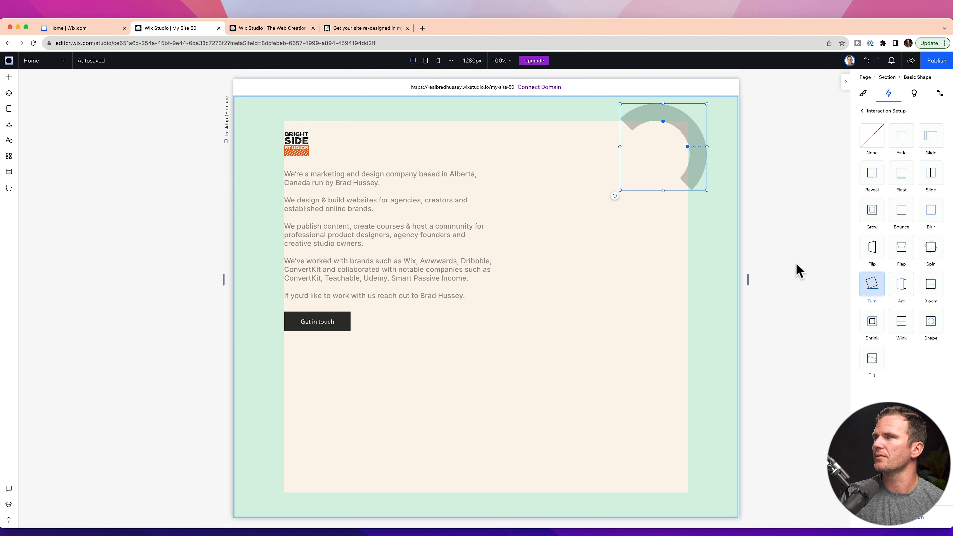
Start adding an entrance animation to the logo-text-button stack.
click(862, 111)
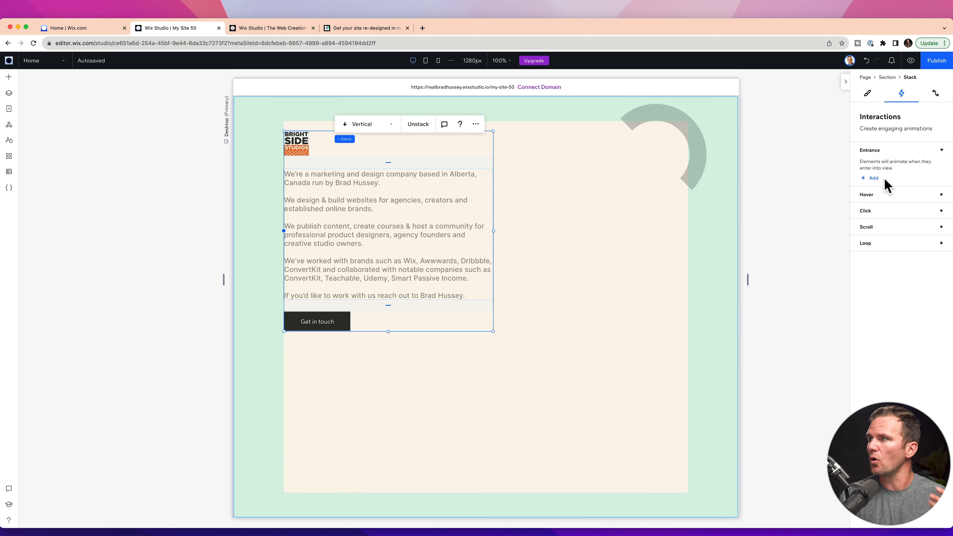
click(870, 178)
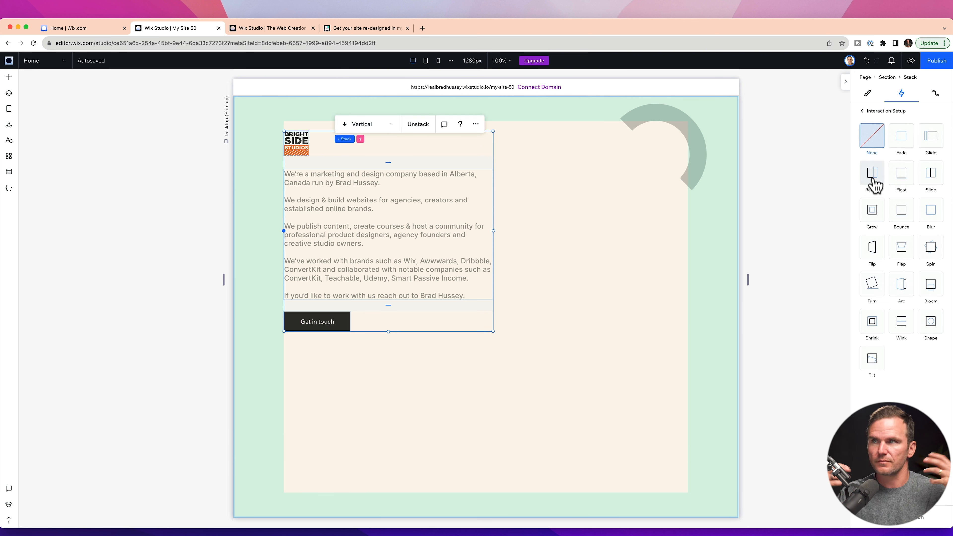
mouse_move(901, 210)
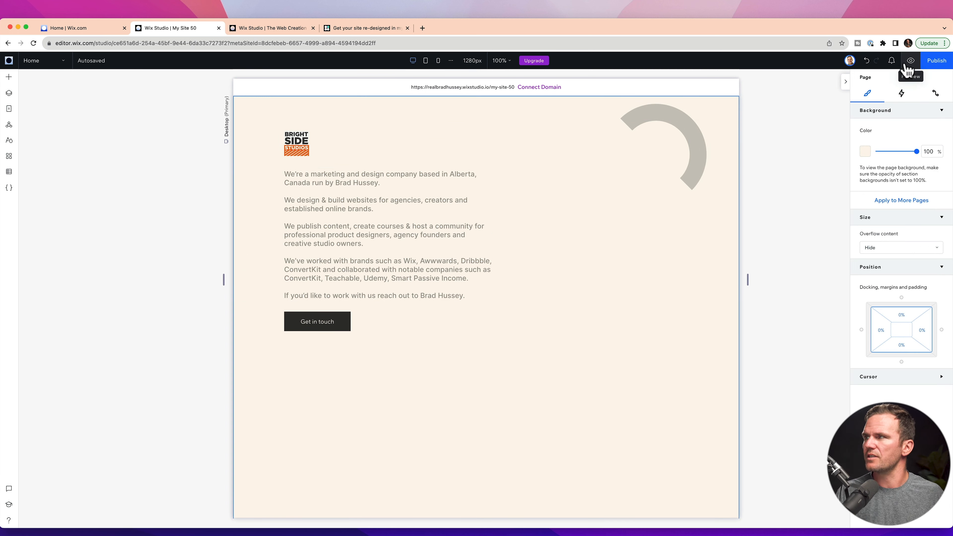
Preview the live page twice to watch the entrance animations play on the cream section.
click(910, 60)
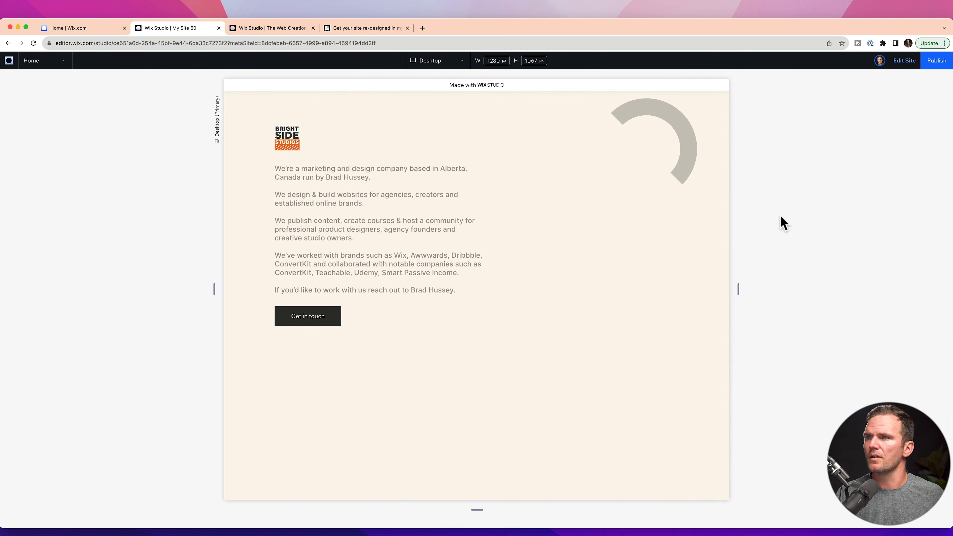
mouse_move(667, 150)
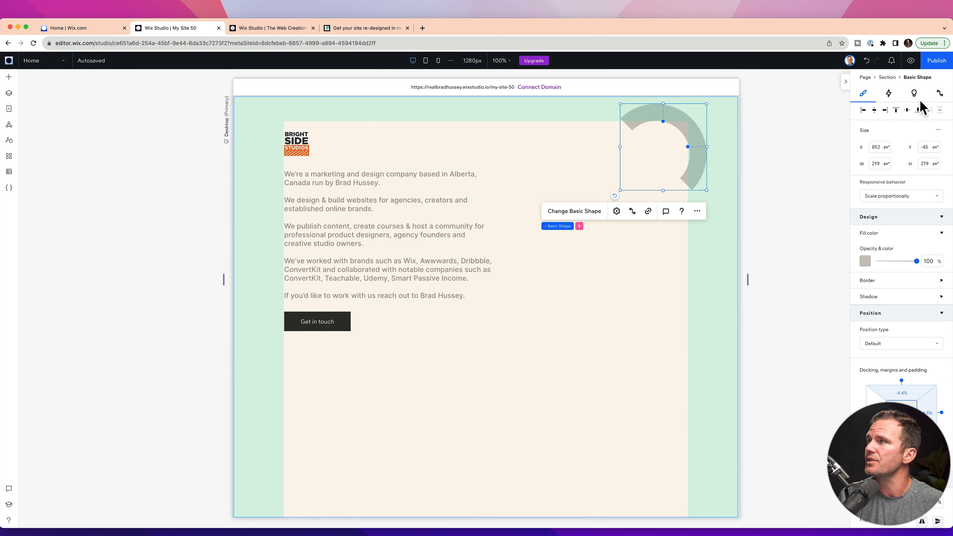
click(888, 93)
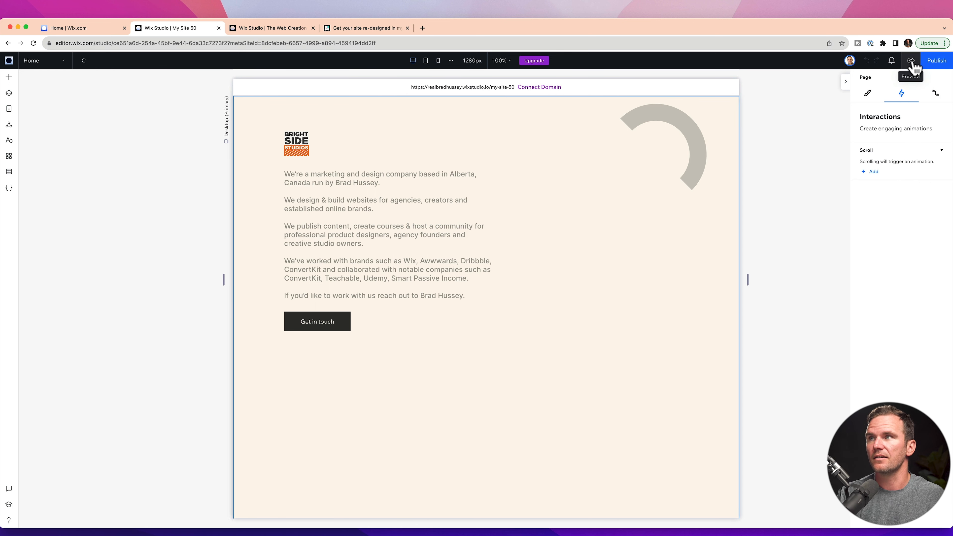
click(910, 60)
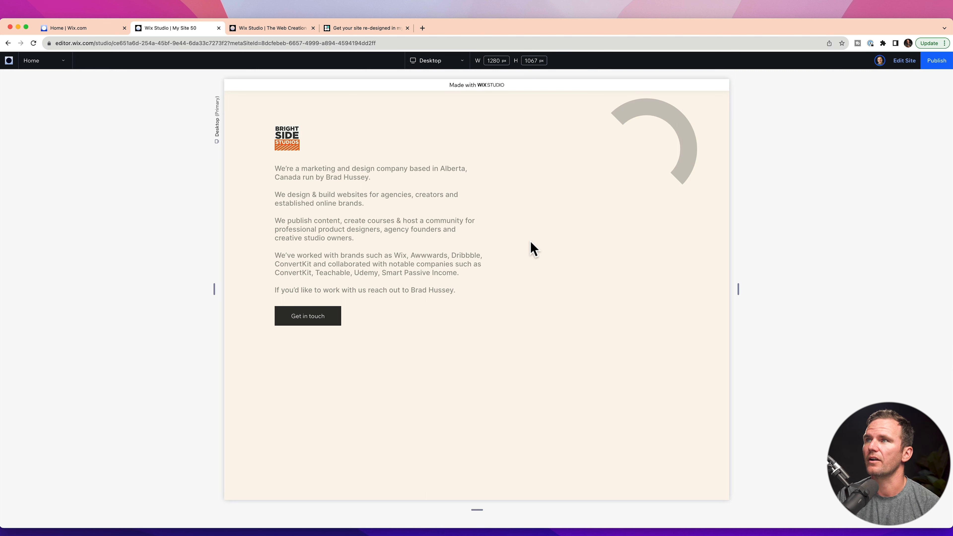
mouse_move(585, 157)
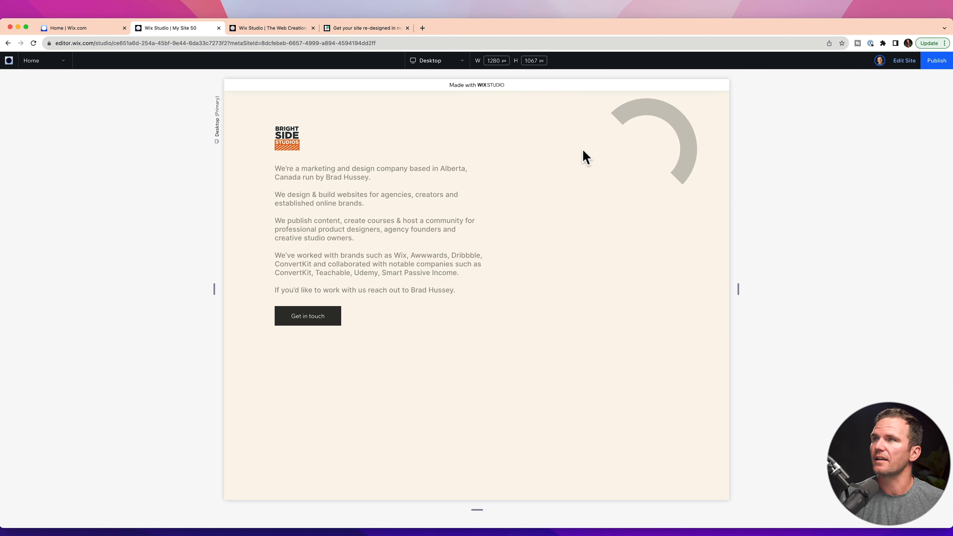
mouse_move(747, 219)
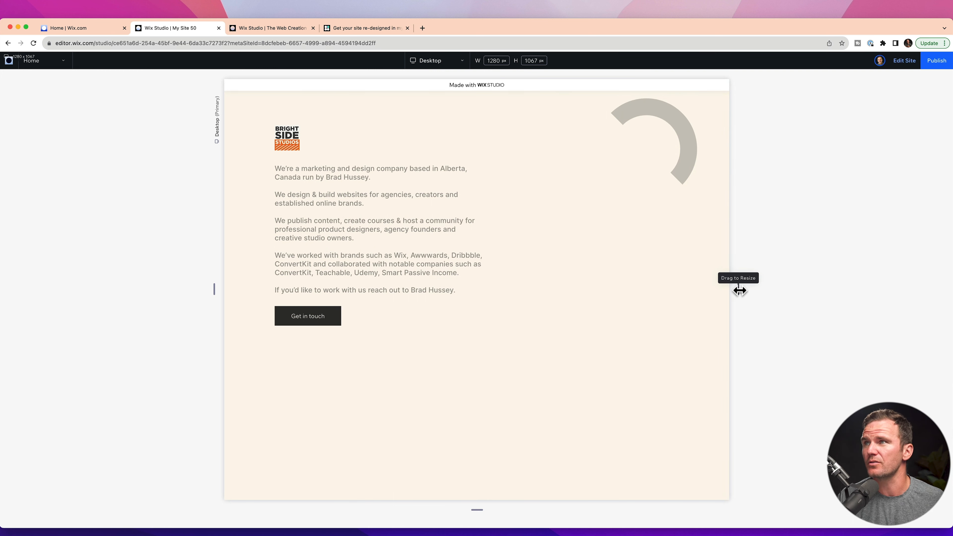
Narrow the preview to tablet width, then return to editing the site.
drag(739, 290, 665, 290)
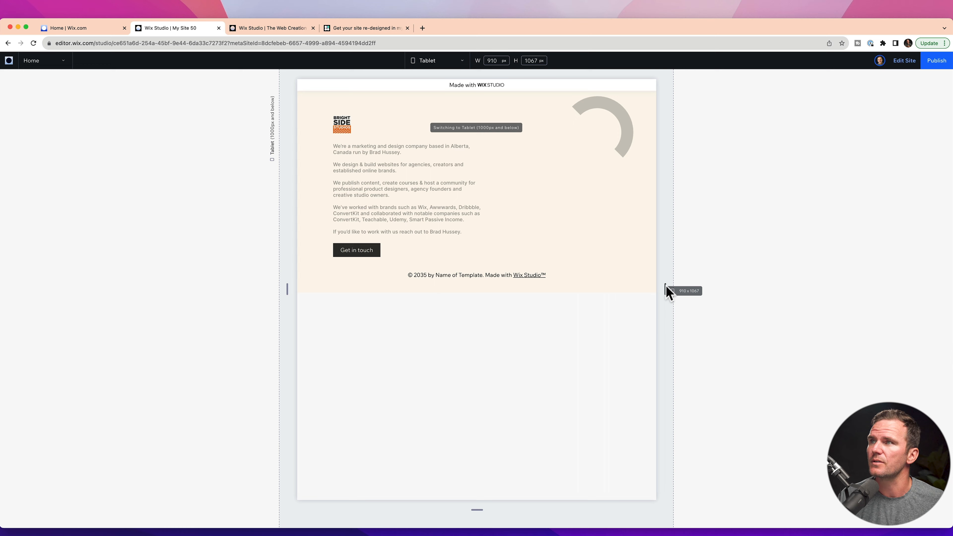
drag(669, 290, 650, 287)
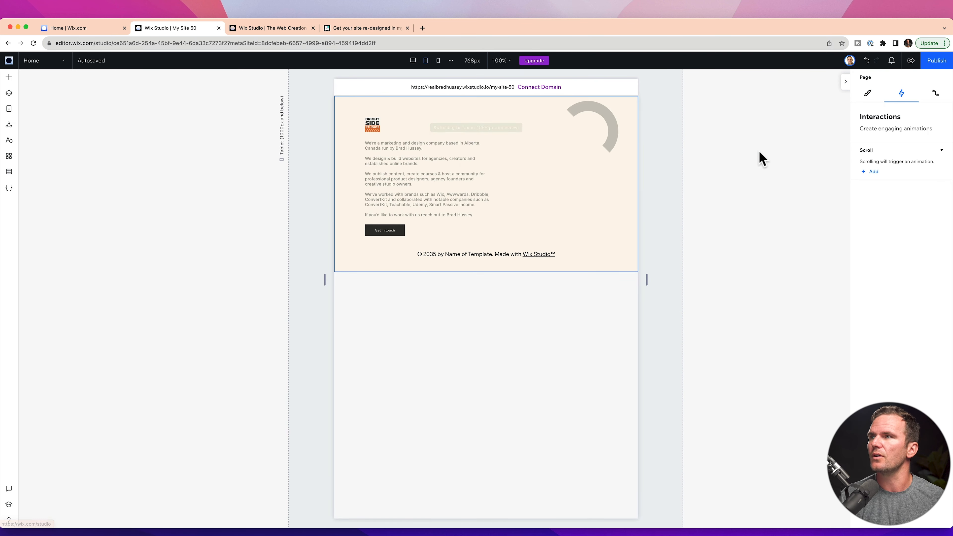
click(412, 60)
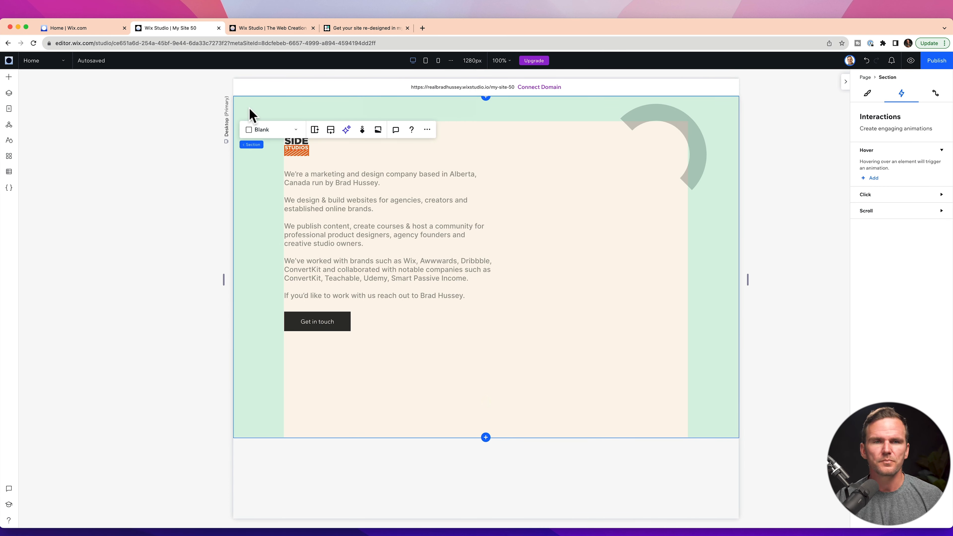
mouse_move(347, 130)
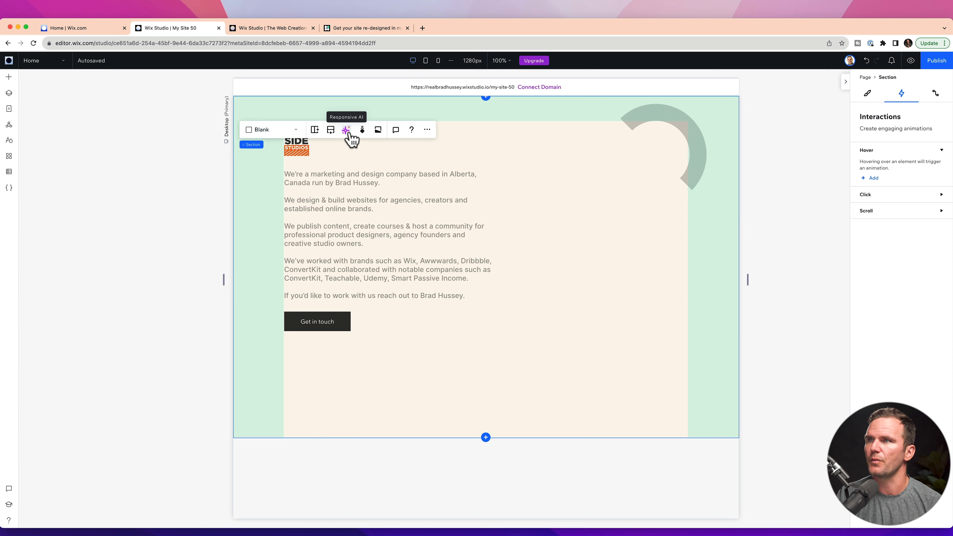
Generate a responsive layout for the hero section with Responsive AI and preview it.
click(346, 130)
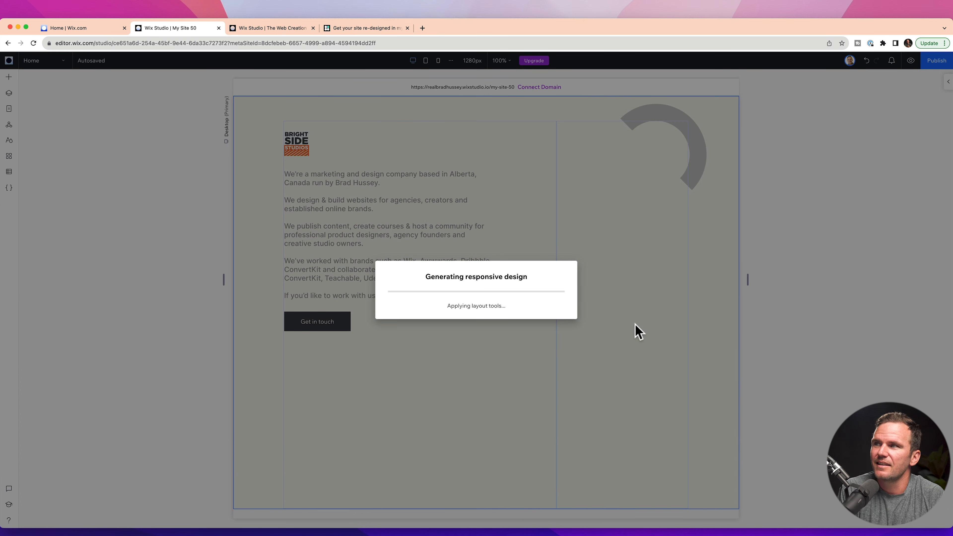
click(438, 60)
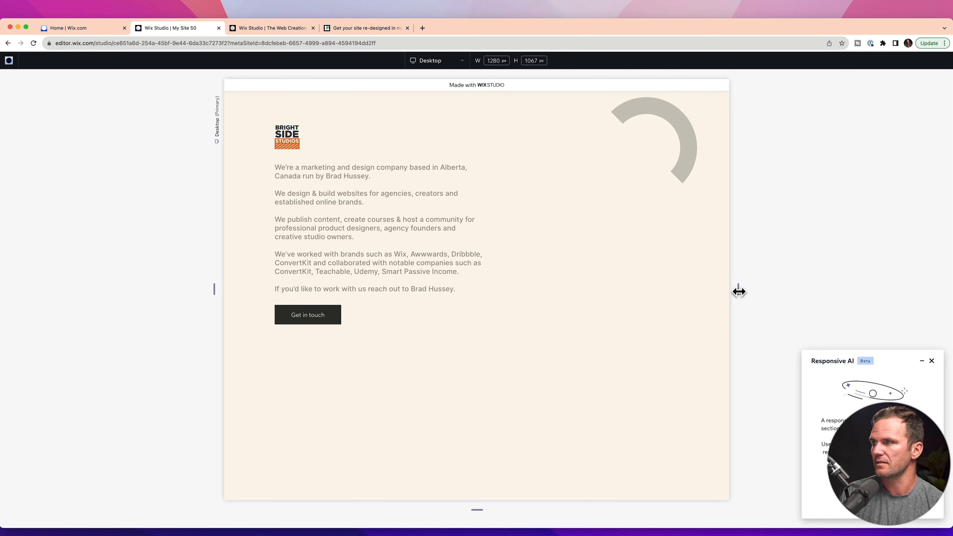
Resize the preview down through tablet and narrow phone widths, then back out to desktop.
drag(739, 290, 734, 292)
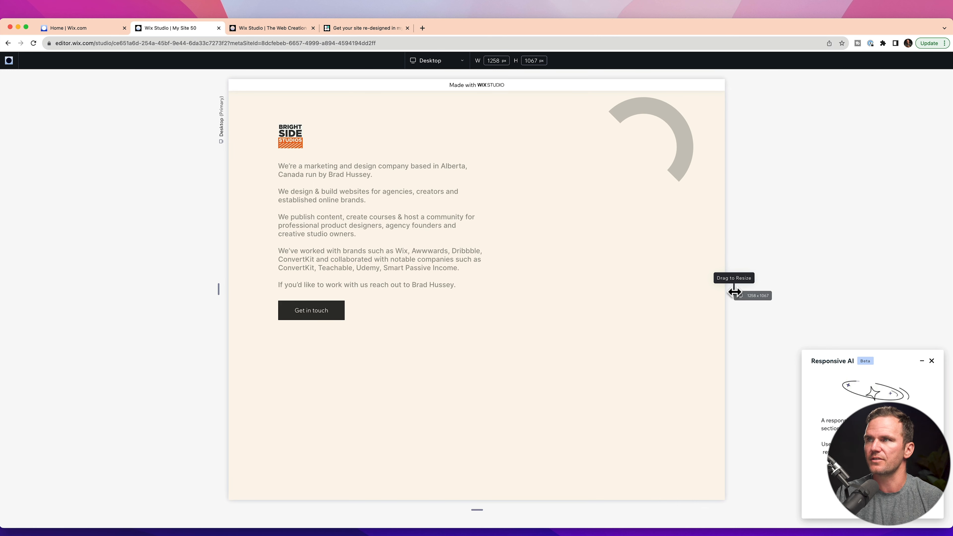
drag(735, 292, 684, 298)
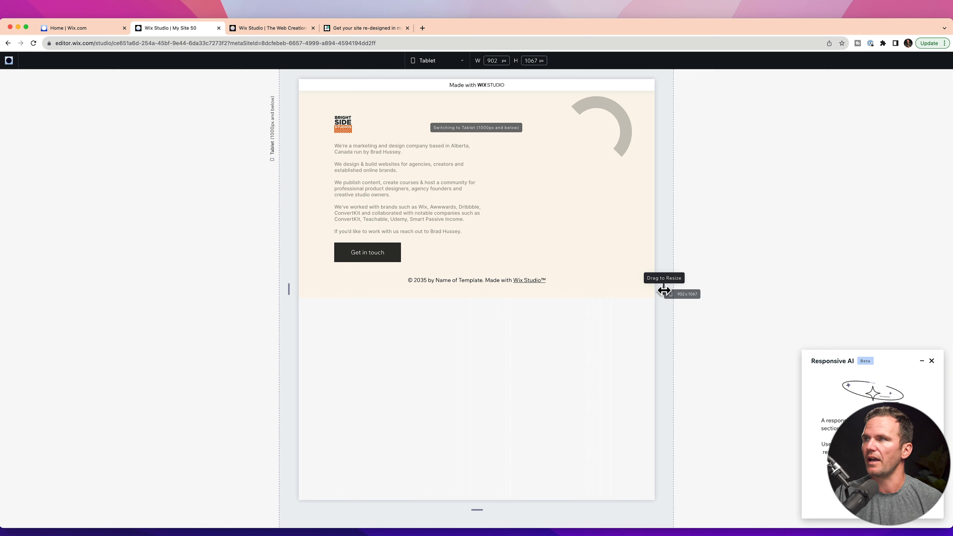
drag(664, 290, 643, 290)
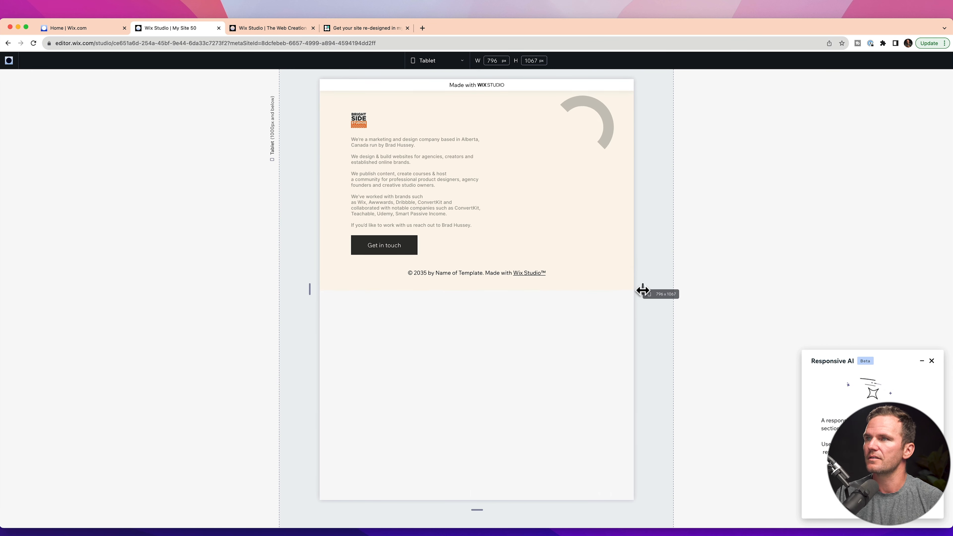
drag(643, 290, 623, 294)
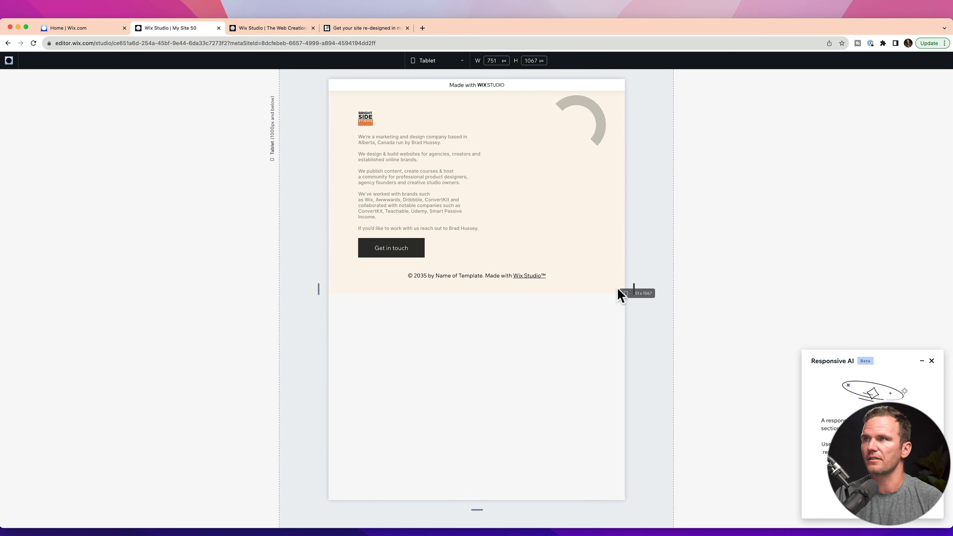
drag(625, 290, 586, 290)
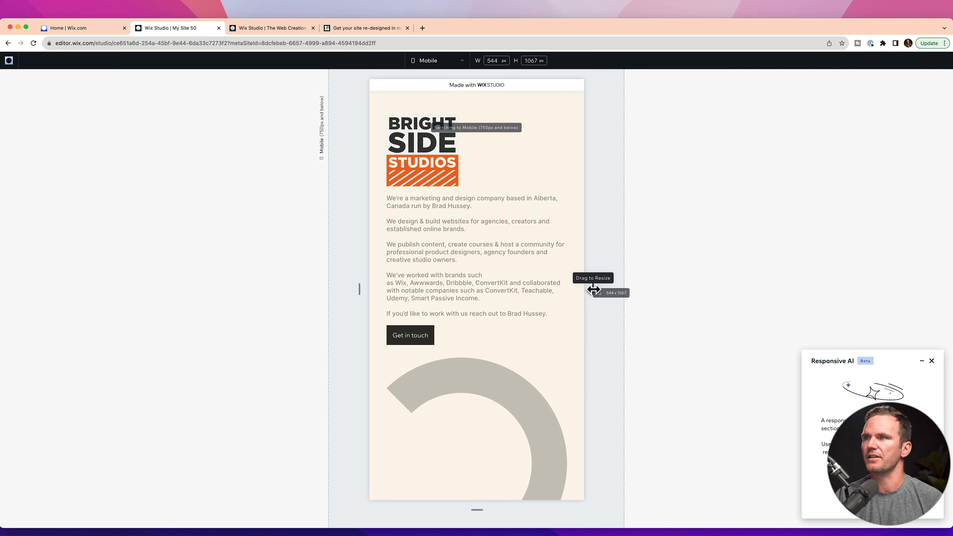
drag(593, 289, 553, 298)
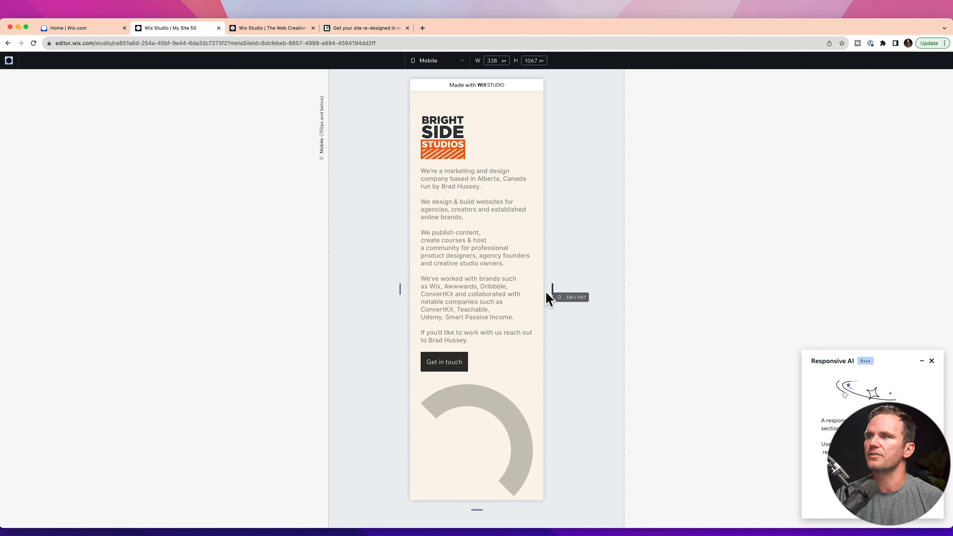
drag(552, 290, 599, 289)
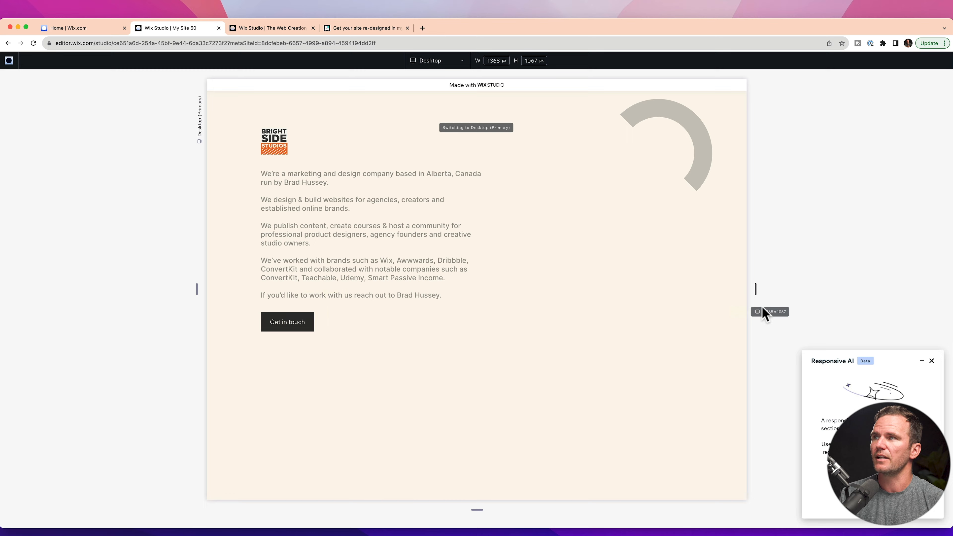
drag(757, 290, 756, 290)
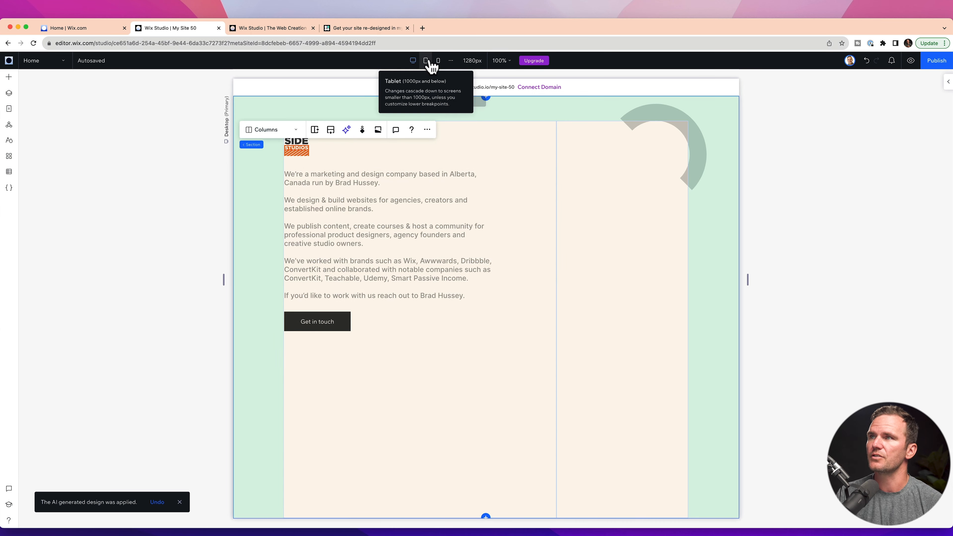
On the Mobile breakpoint, hide the gray arc's cell so phones show only logo, text and button.
click(425, 60)
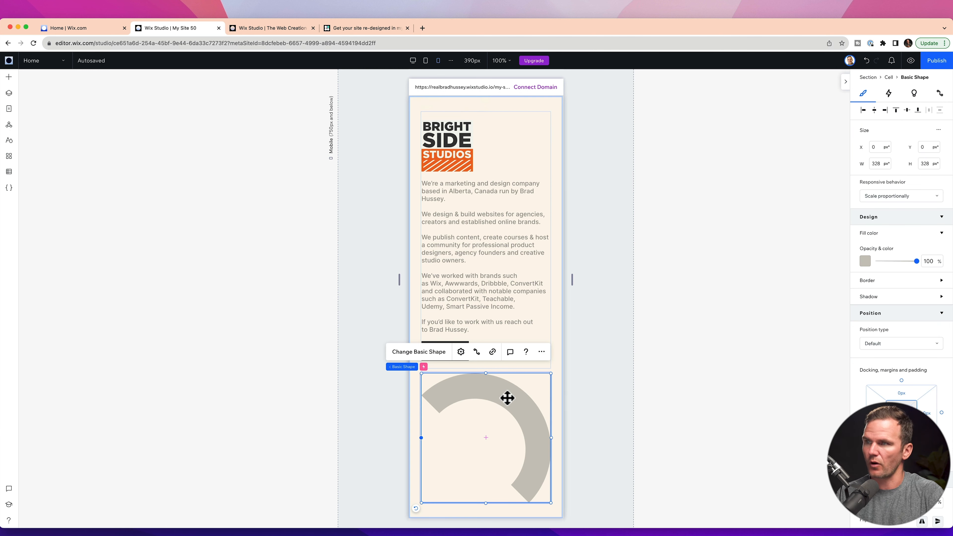
right_click(508, 398)
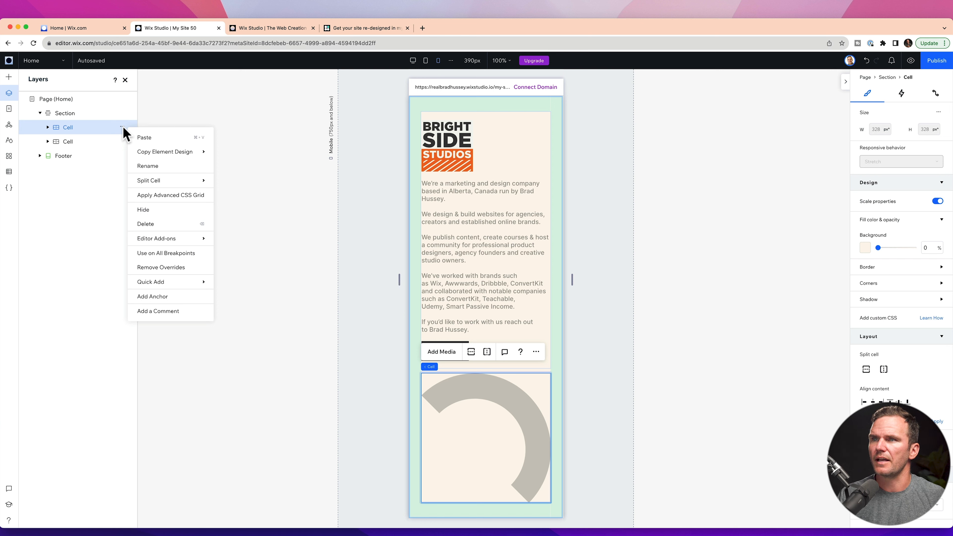
click(143, 209)
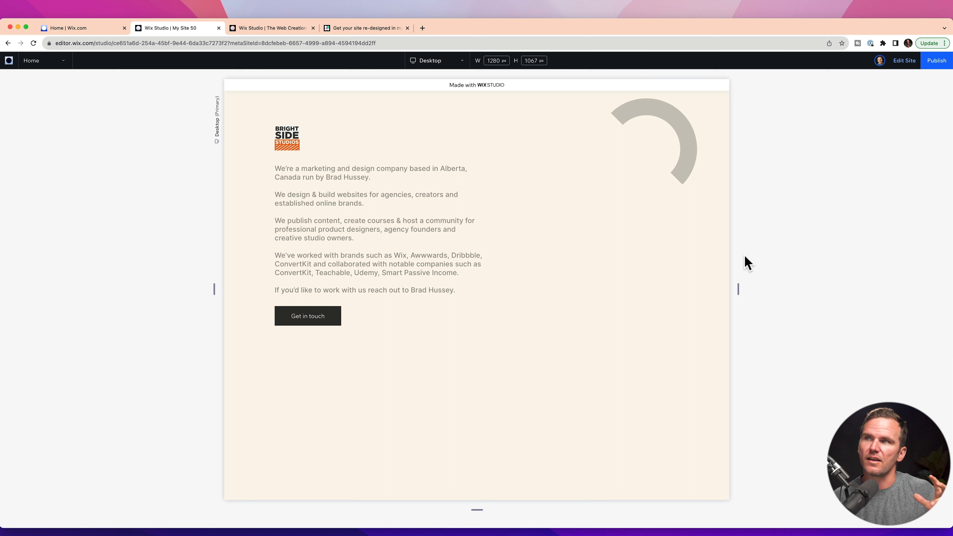
mouse_move(768, 258)
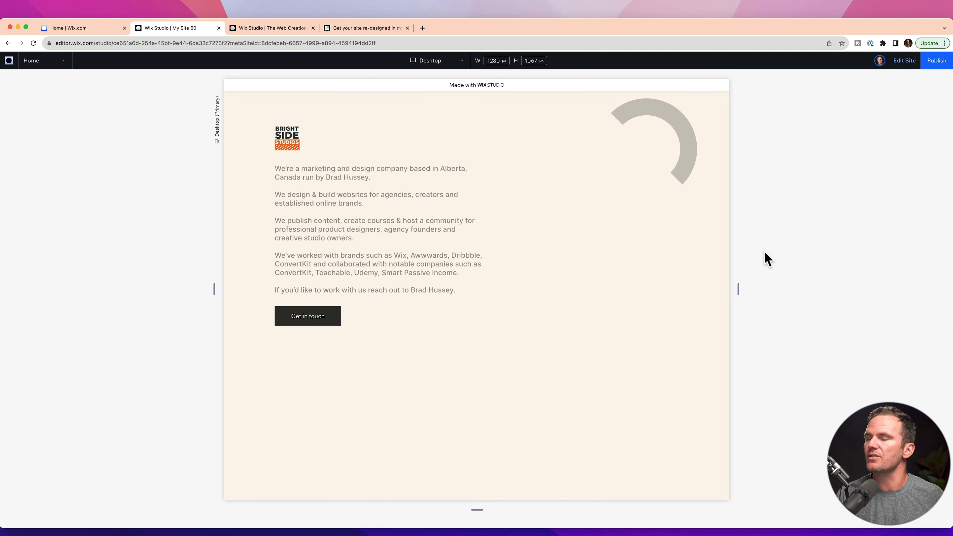
mouse_move(738, 292)
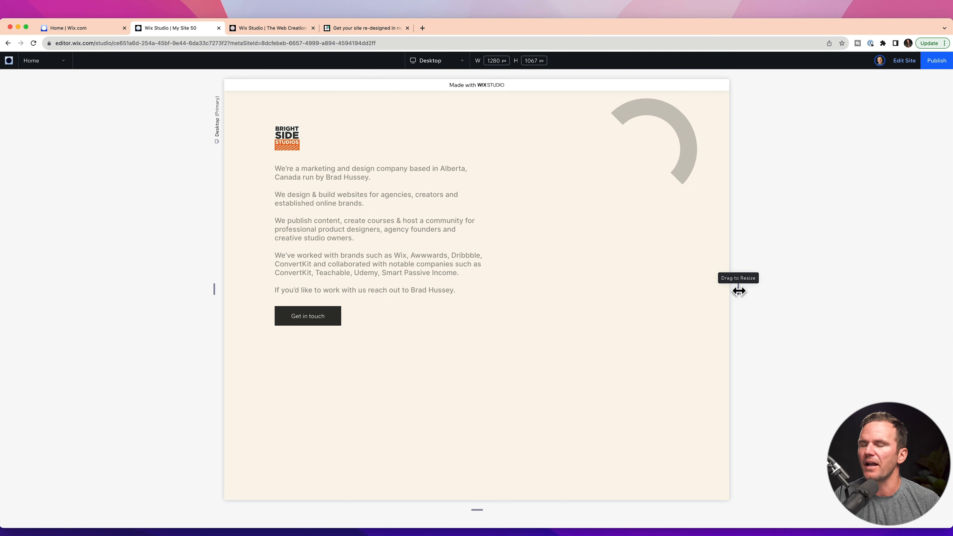
Shrink the preview into tablet width and bring it back to desktop width.
drag(739, 291, 732, 290)
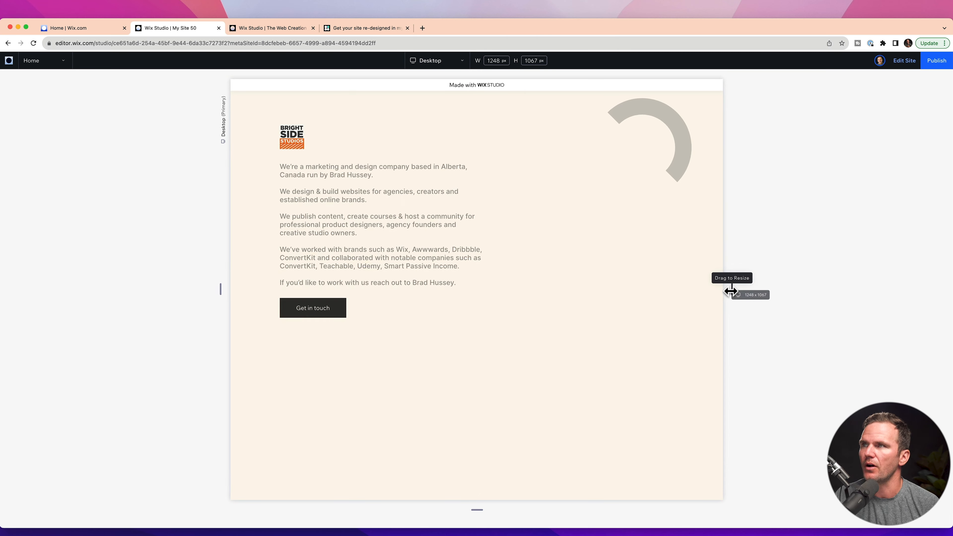
drag(733, 290, 678, 291)
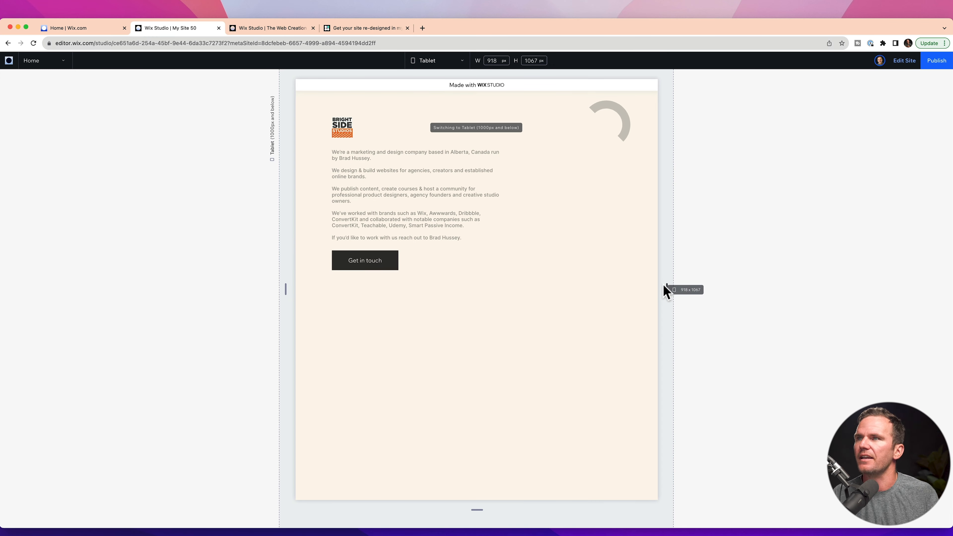
click(437, 60)
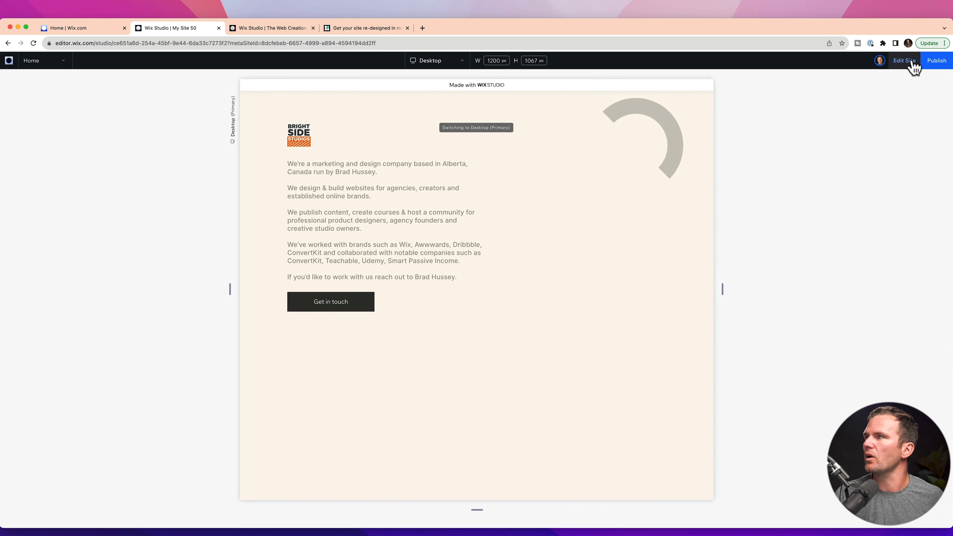
Back in the editor, set the mobile section's responsive behavior to Fit to screen.
click(904, 61)
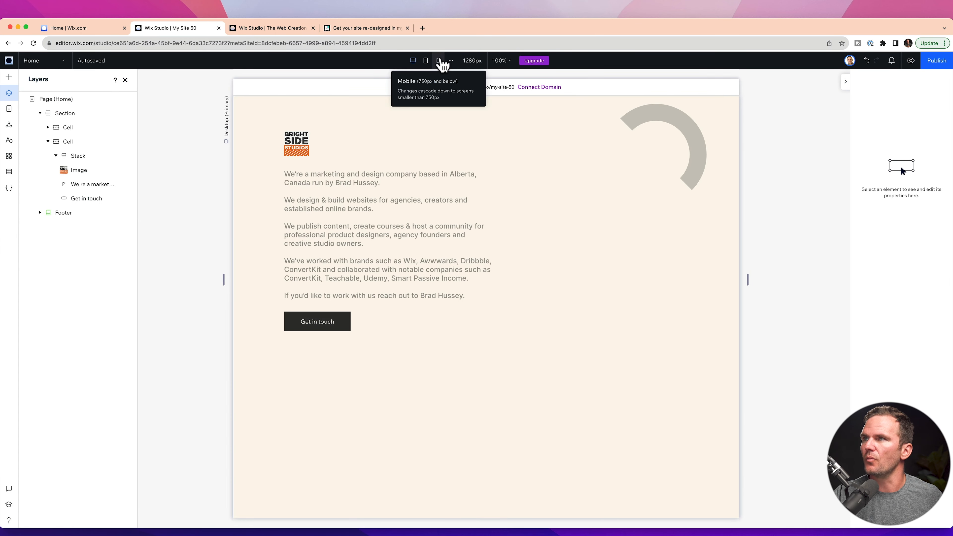
click(426, 60)
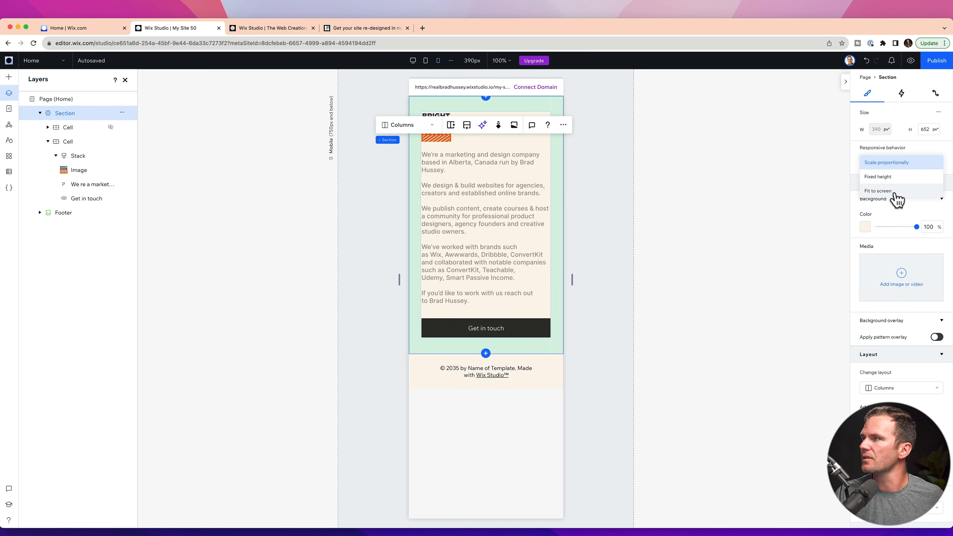
click(877, 190)
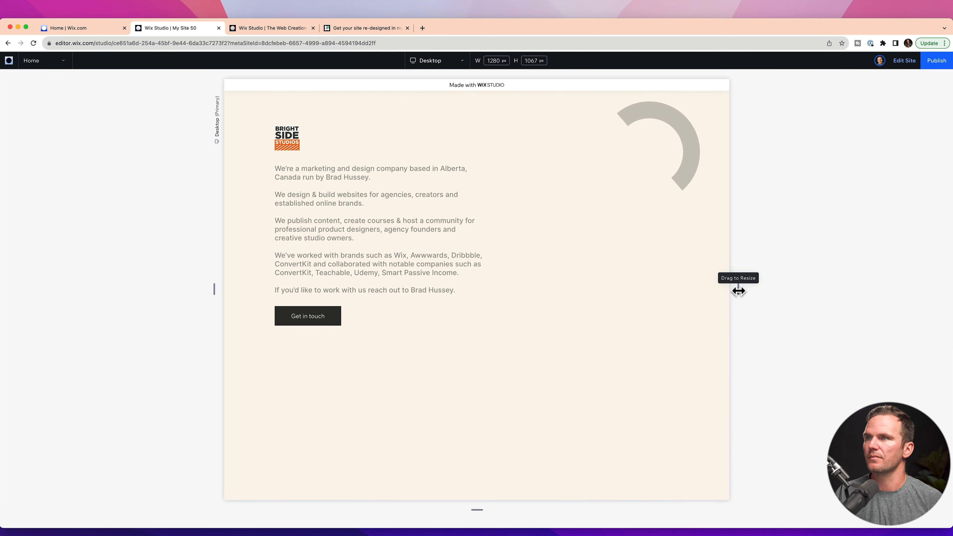
Widen the preview past 1700px, then shrink through tablet to the largest mobile width.
drag(729, 288, 817, 289)
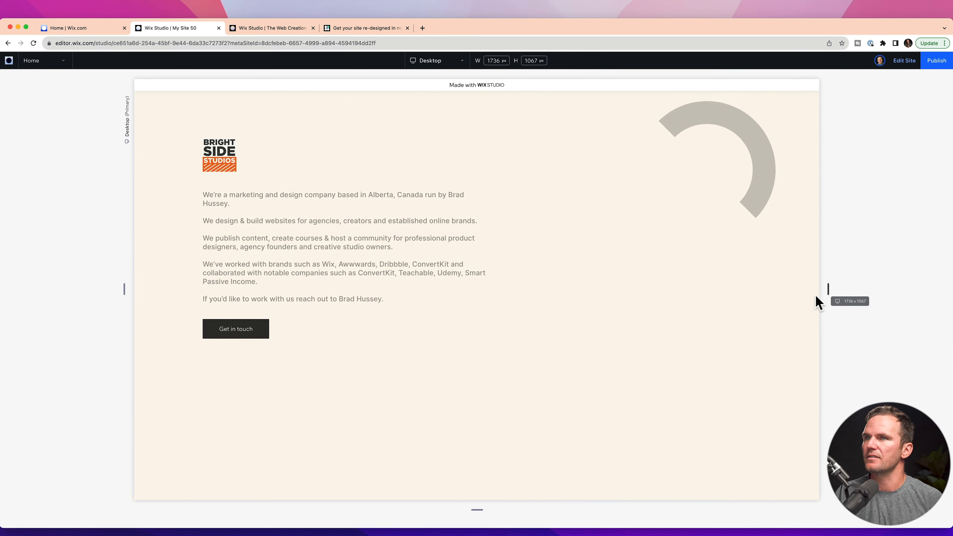
drag(828, 290, 834, 289)
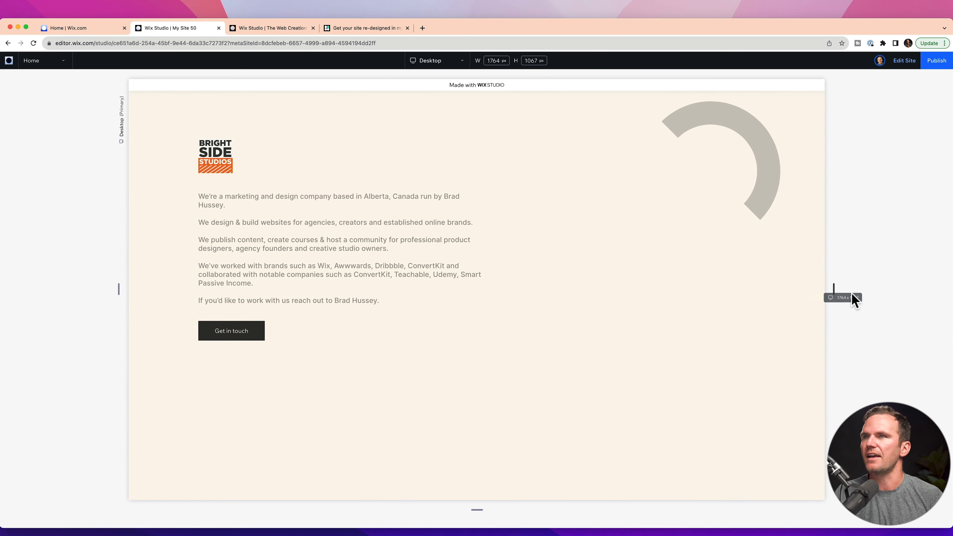
drag(855, 297, 833, 297)
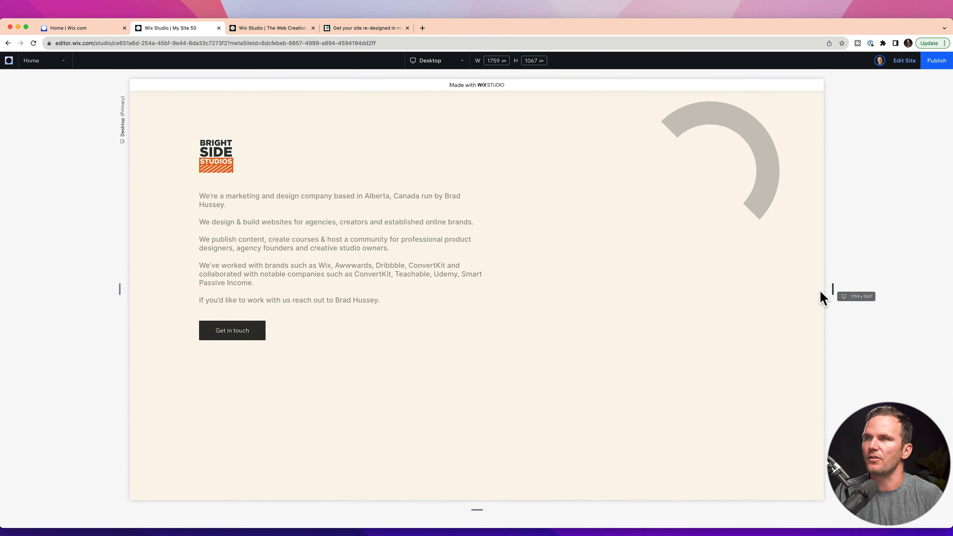
drag(832, 289, 683, 293)
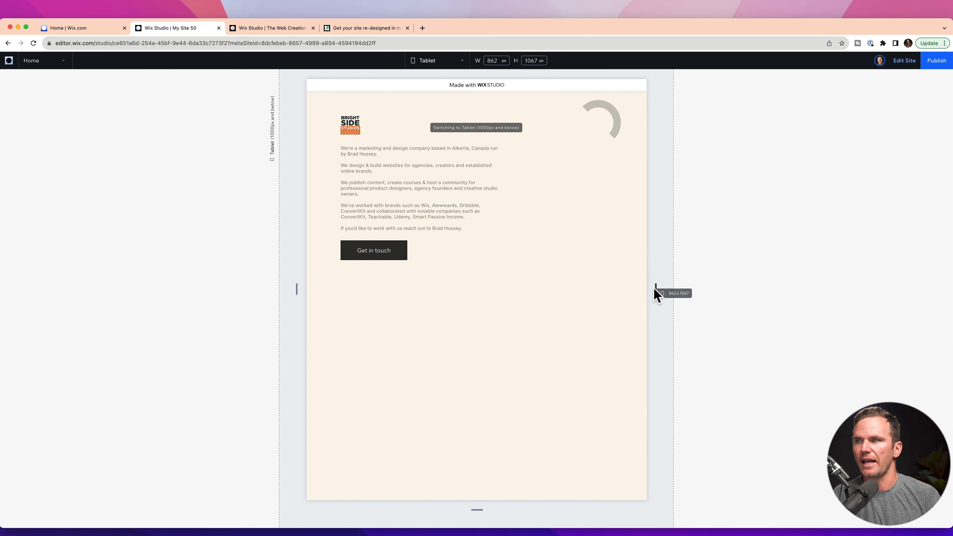
drag(657, 292, 638, 292)
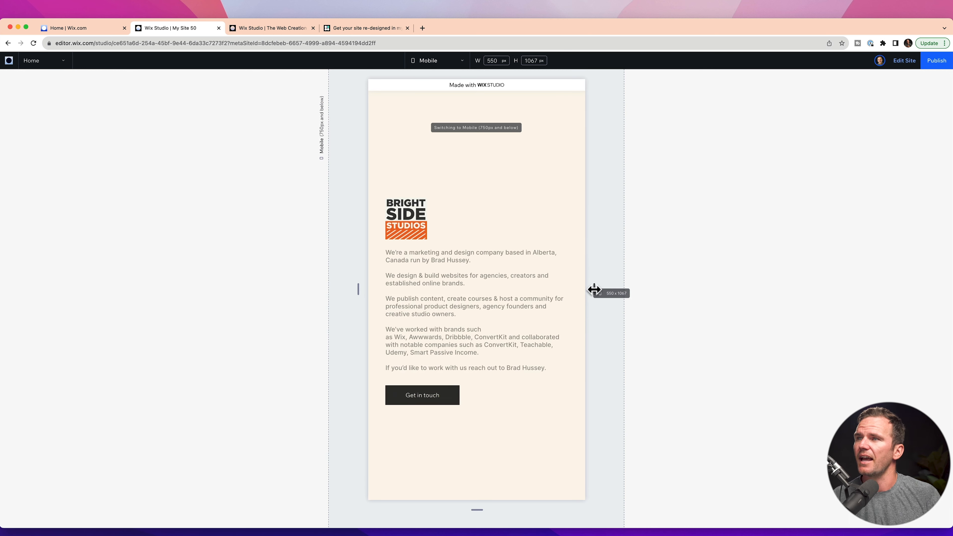
drag(593, 290, 578, 289)
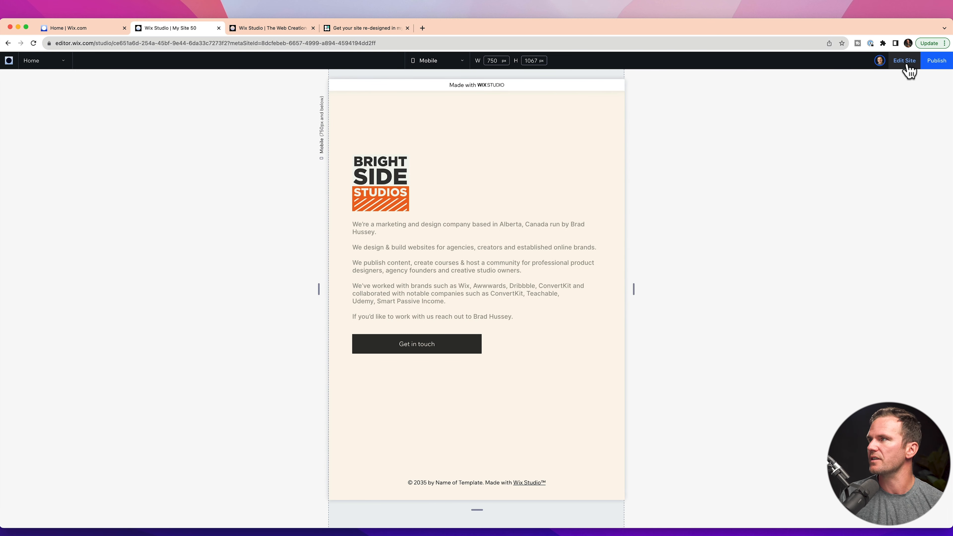
Set the mobile stack's width to 100% and preview the site again.
click(904, 60)
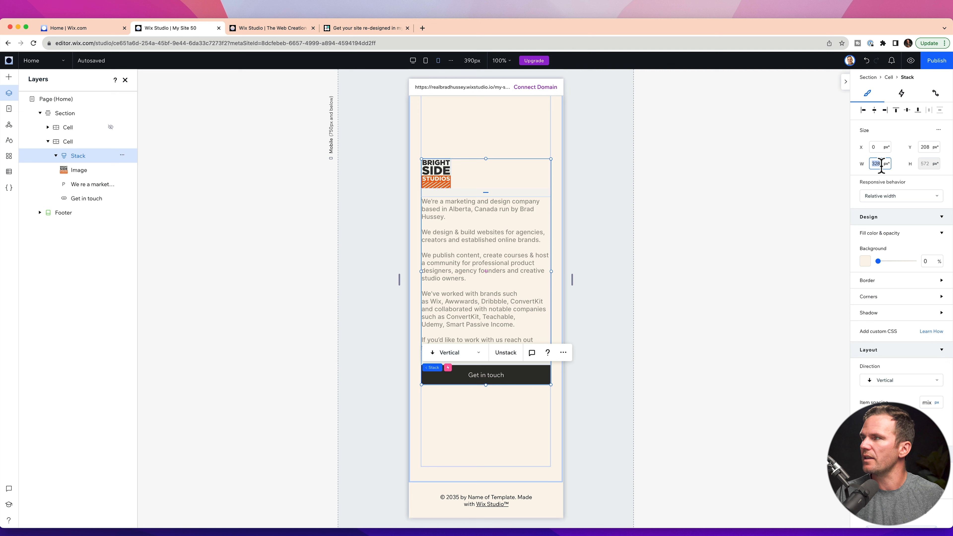
text(100%)
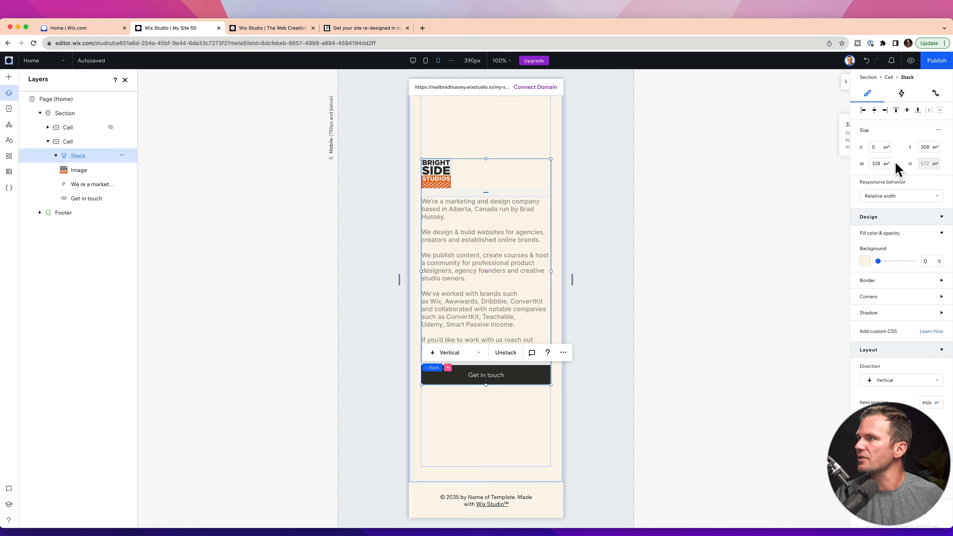
click(485, 374)
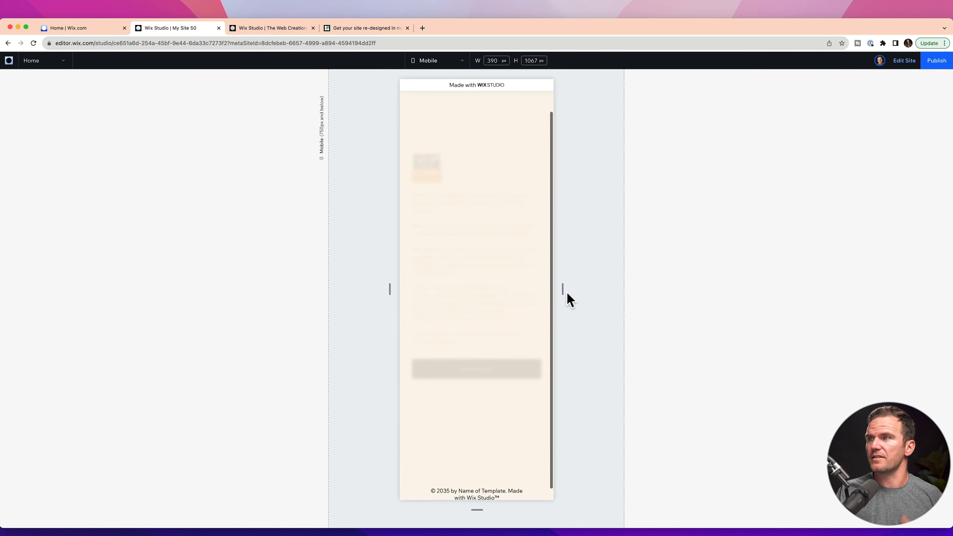
Resize the mobile preview from narrowest to widest to confirm the stack and button stretch.
drag(561, 289, 553, 292)
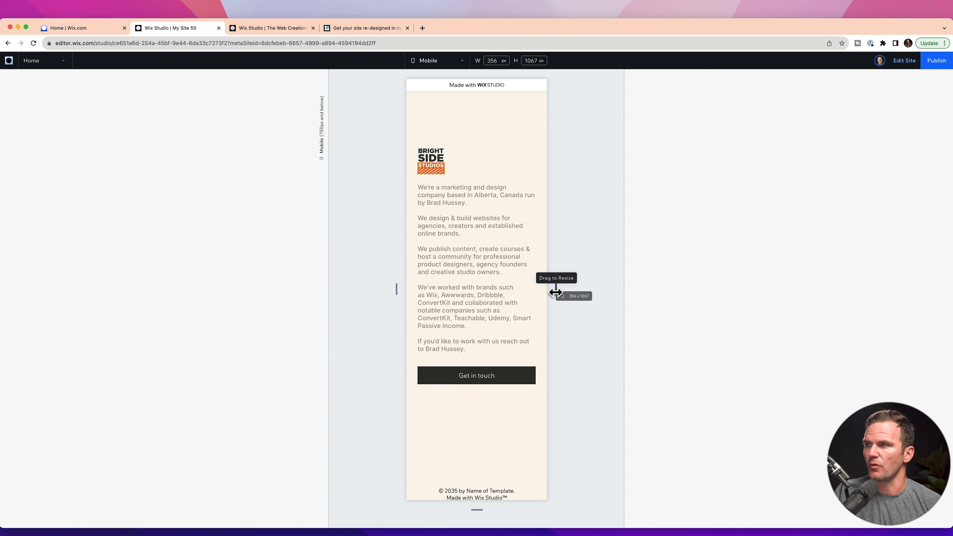
drag(553, 293, 576, 292)
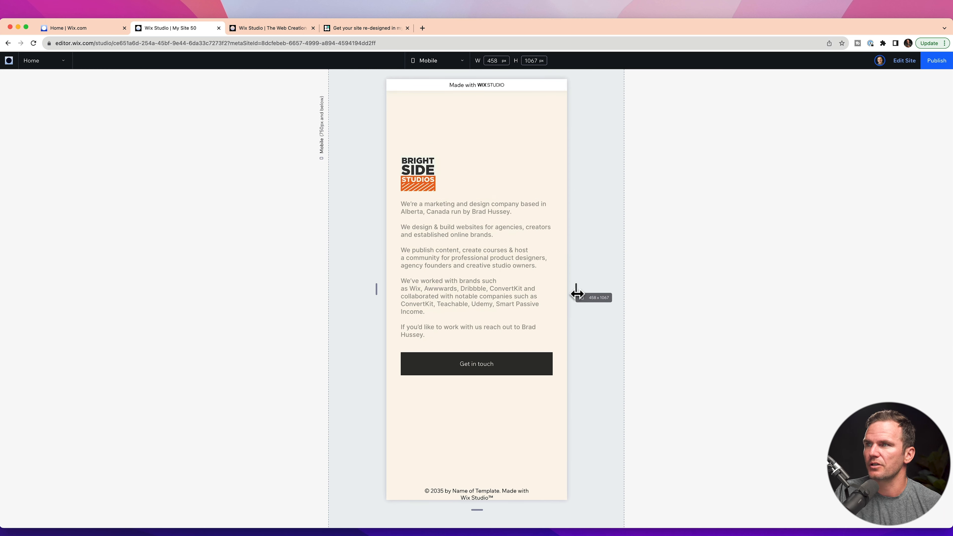
drag(567, 292, 594, 292)
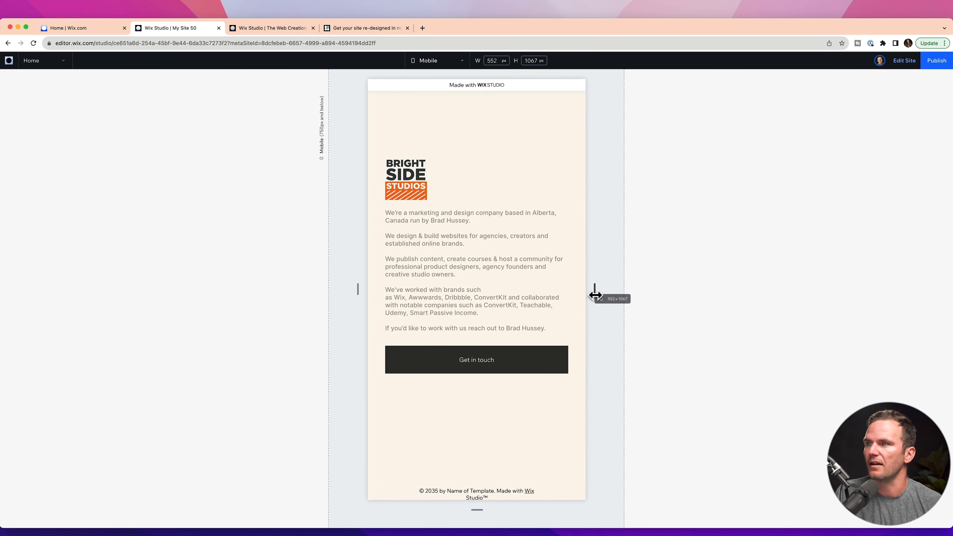